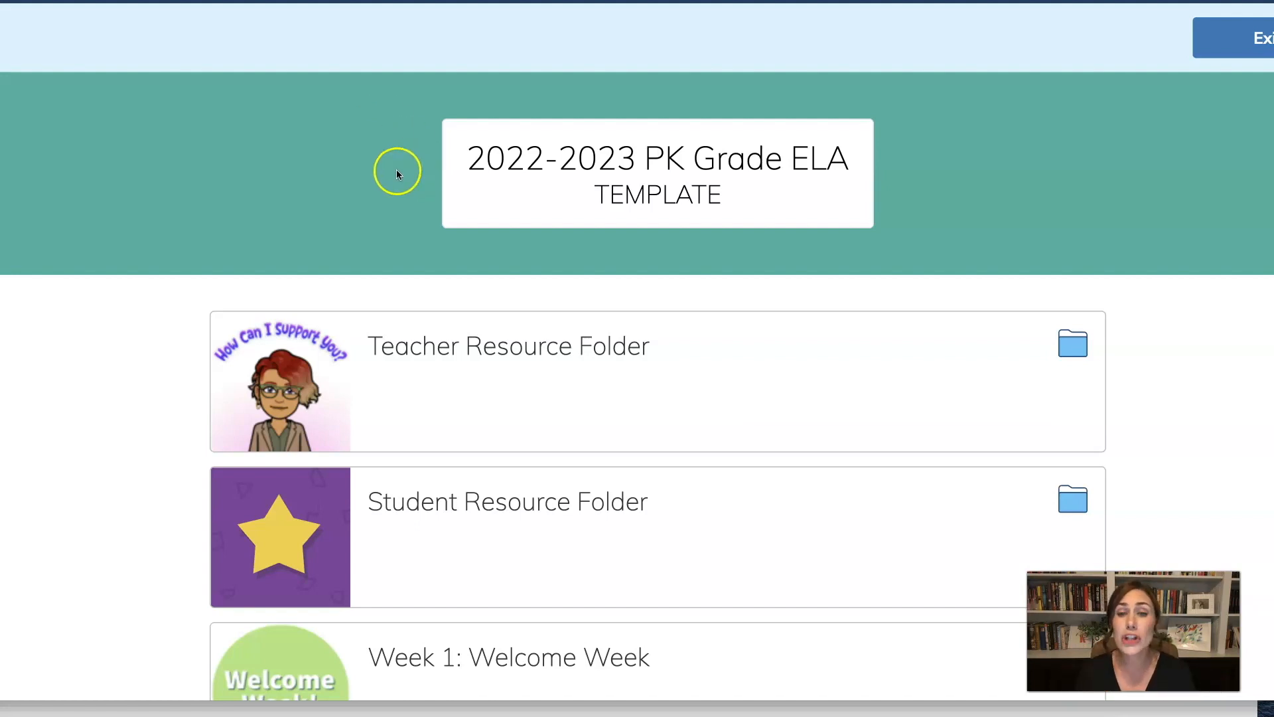
{"action": "mouse_move", "coordinate": [337, 112]}
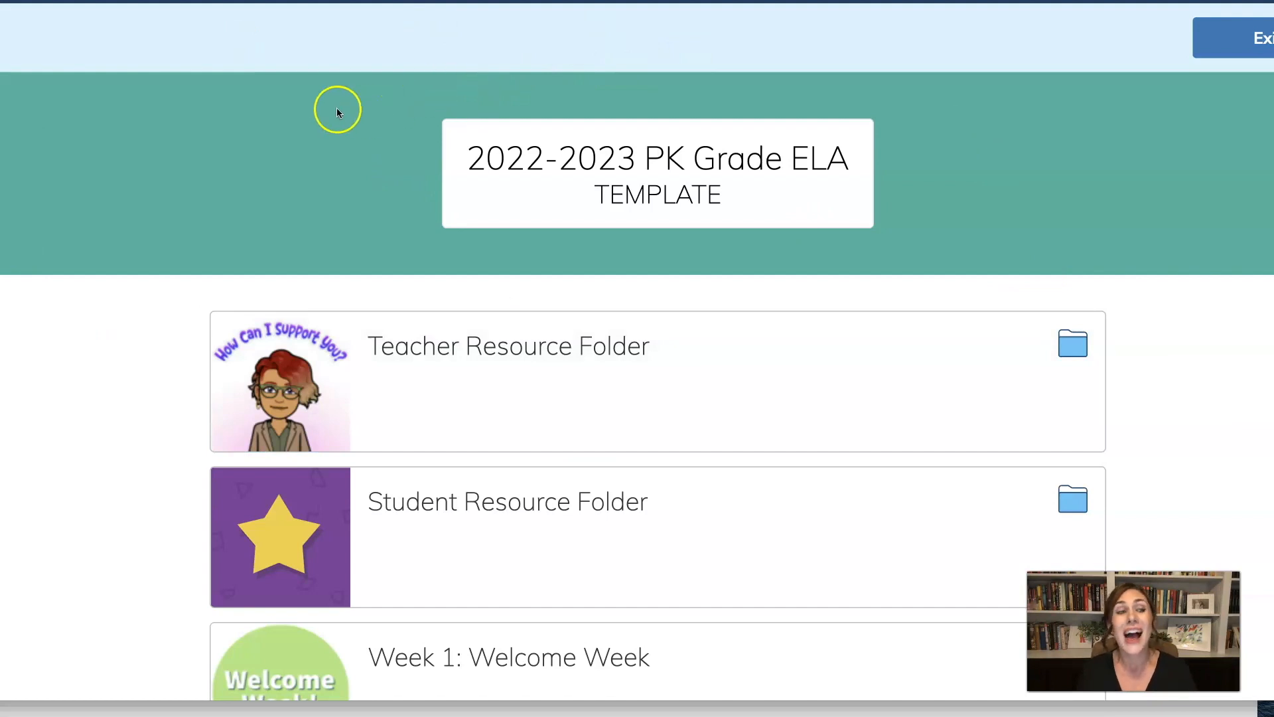
{"action": "mouse_move", "coordinate": [317, 112]}
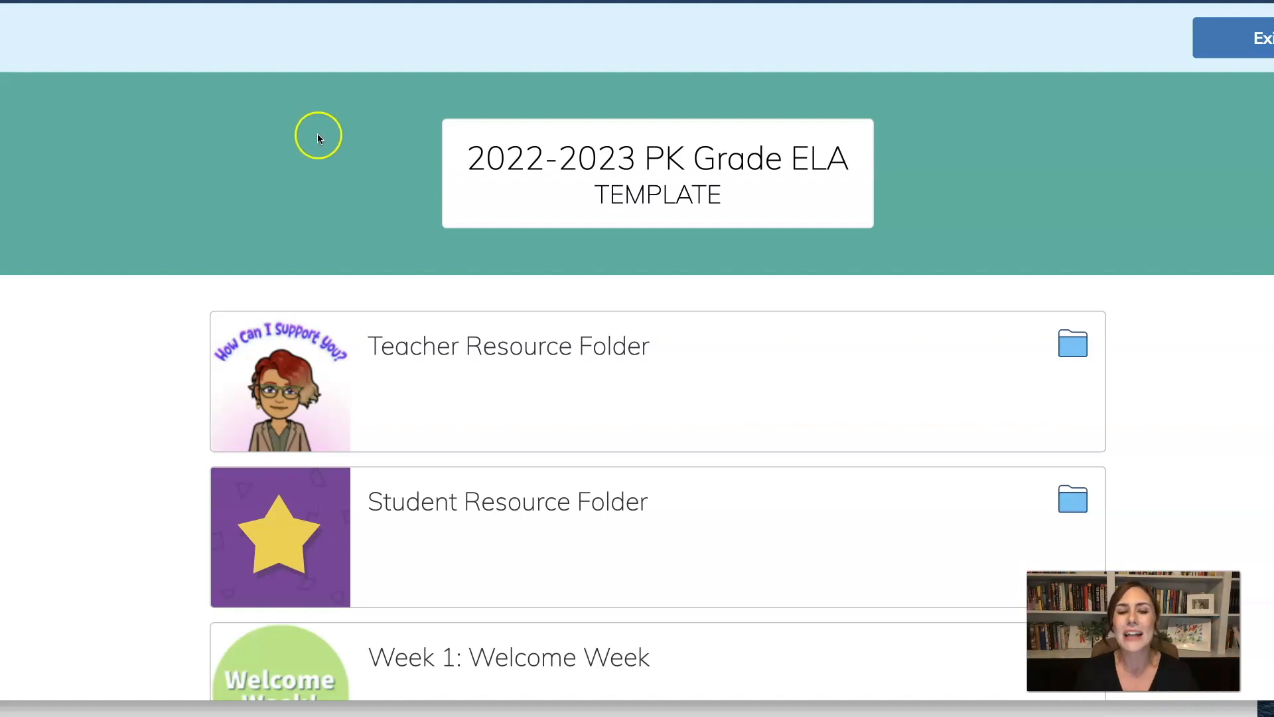
Scroll through the Unit 2: My Five Senses page to read its description and focus standards.
{"action": "scroll", "scroll_direction": "down", "scroll_amount": 3}
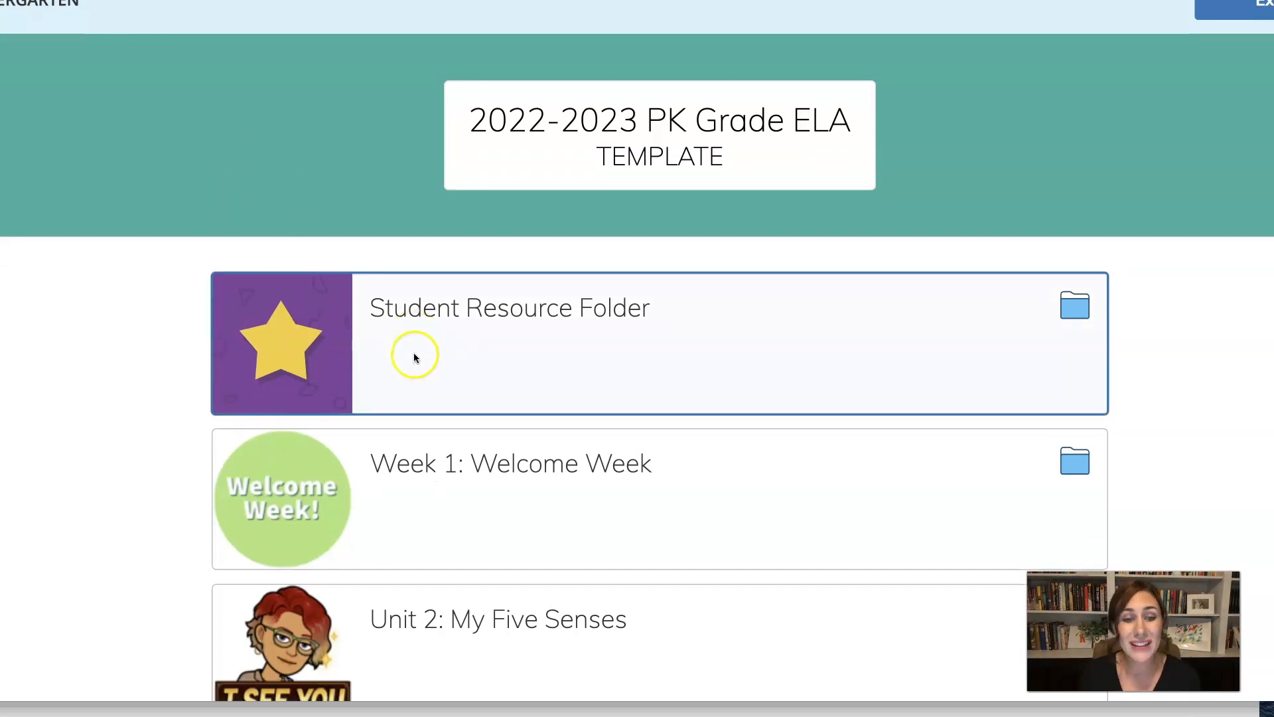
{"action": "scroll", "scroll_direction": "down", "scroll_amount": 3}
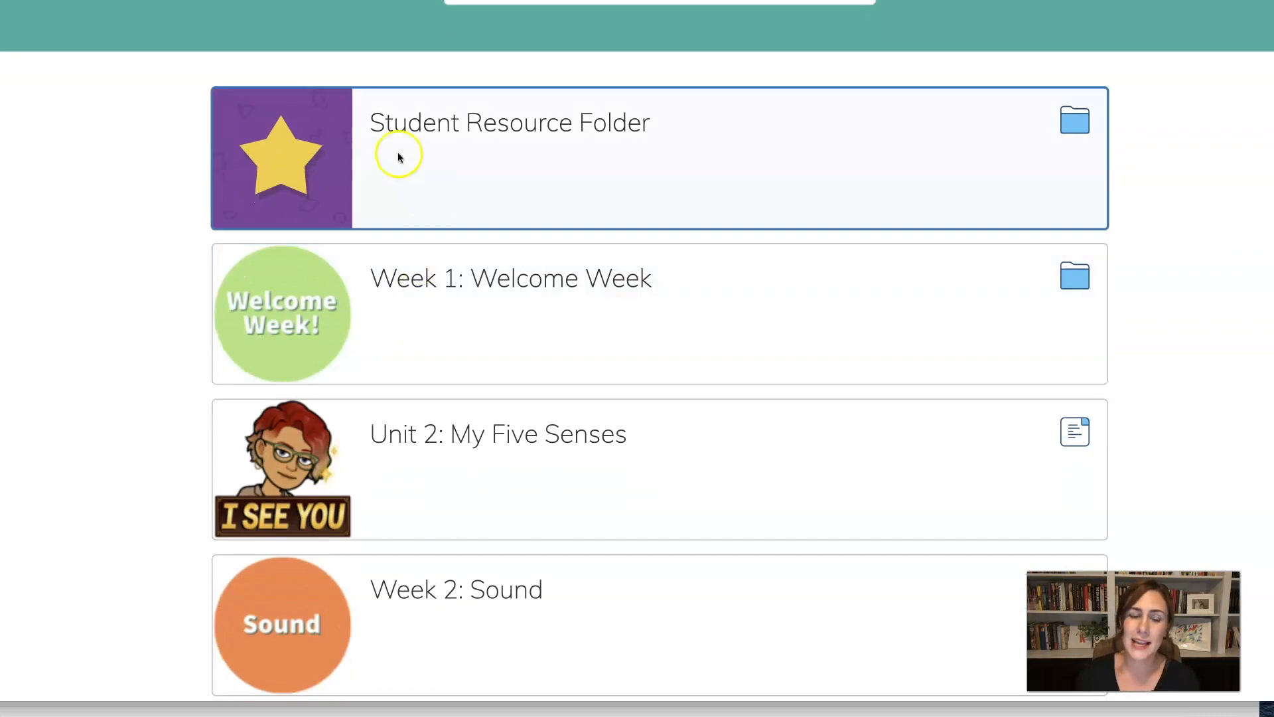
{"action": "scroll", "scroll_direction": "down", "scroll_amount": 3}
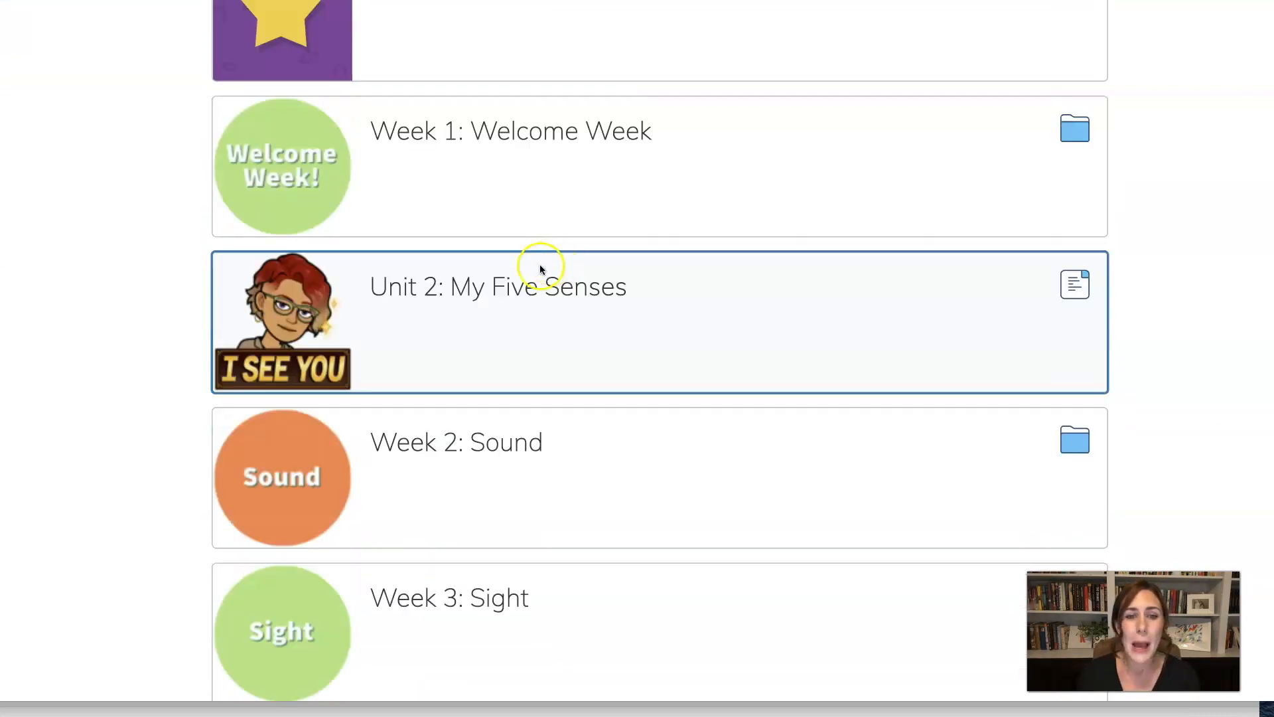
{"action": "scroll", "scroll_direction": "down", "scroll_amount": 3}
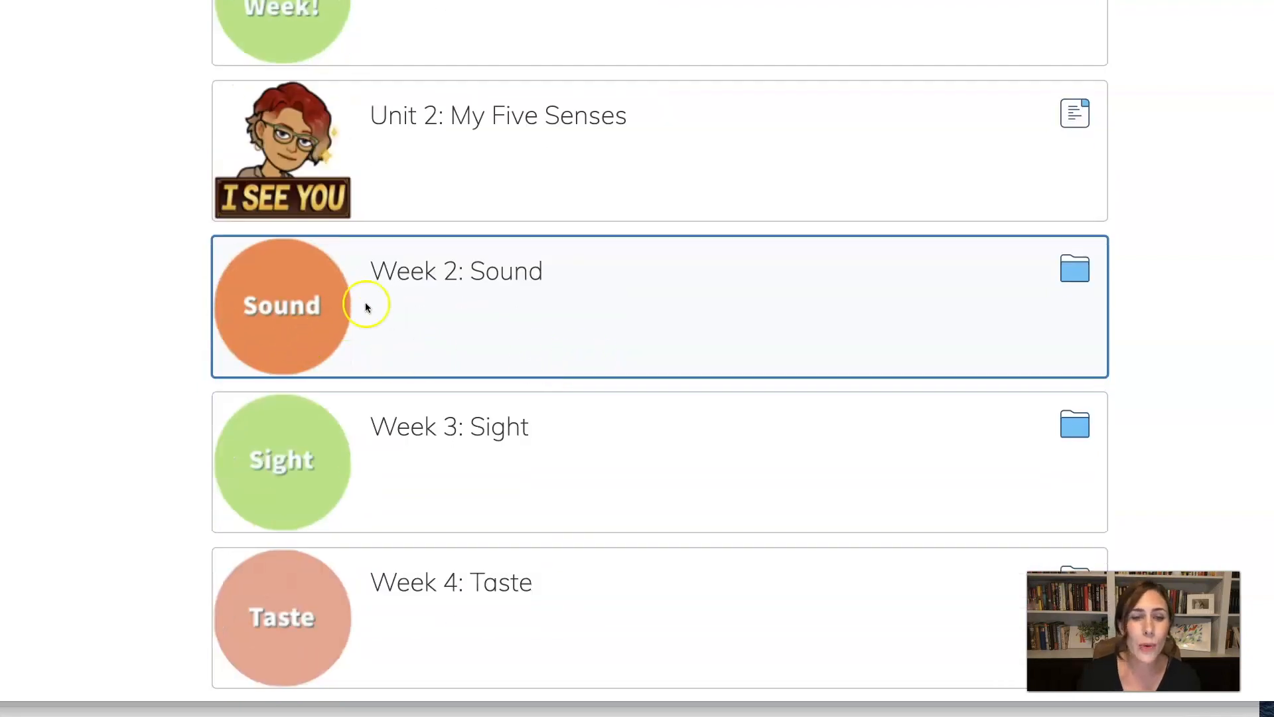
{"action": "scroll", "scroll_direction": "up", "scroll_amount": 3}
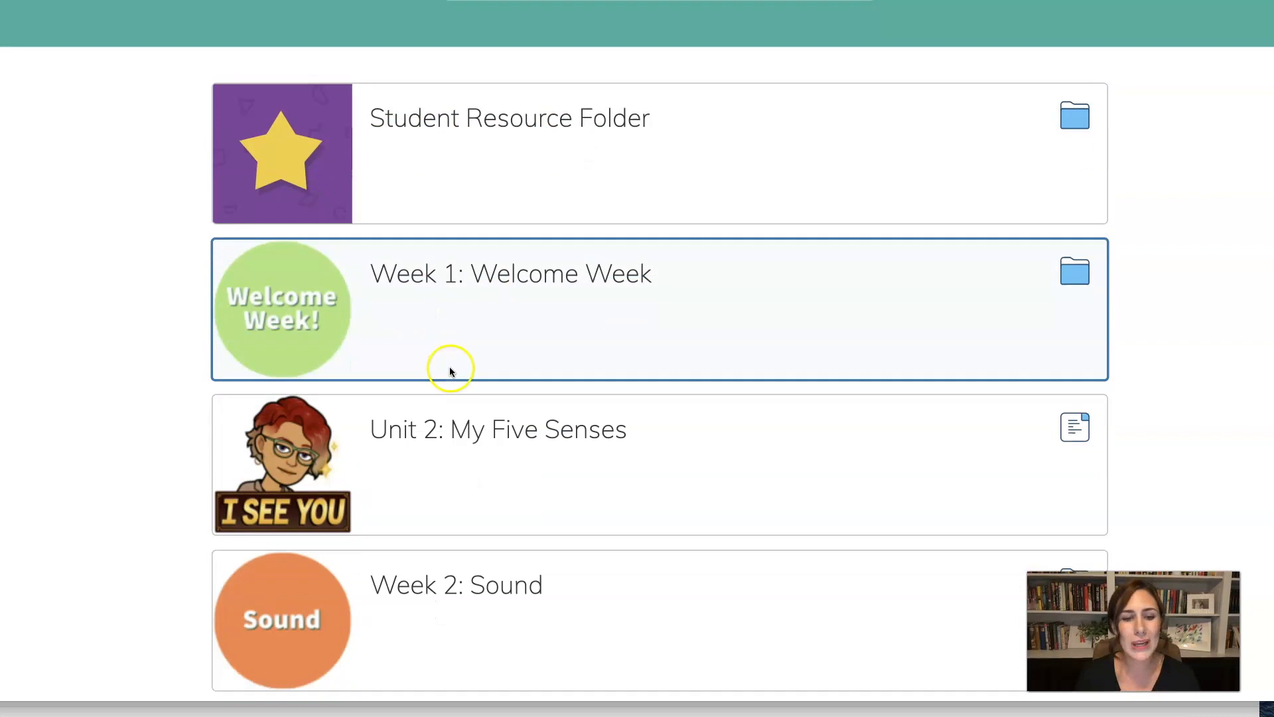
{"action": "scroll", "scroll_direction": "down", "scroll_amount": 3}
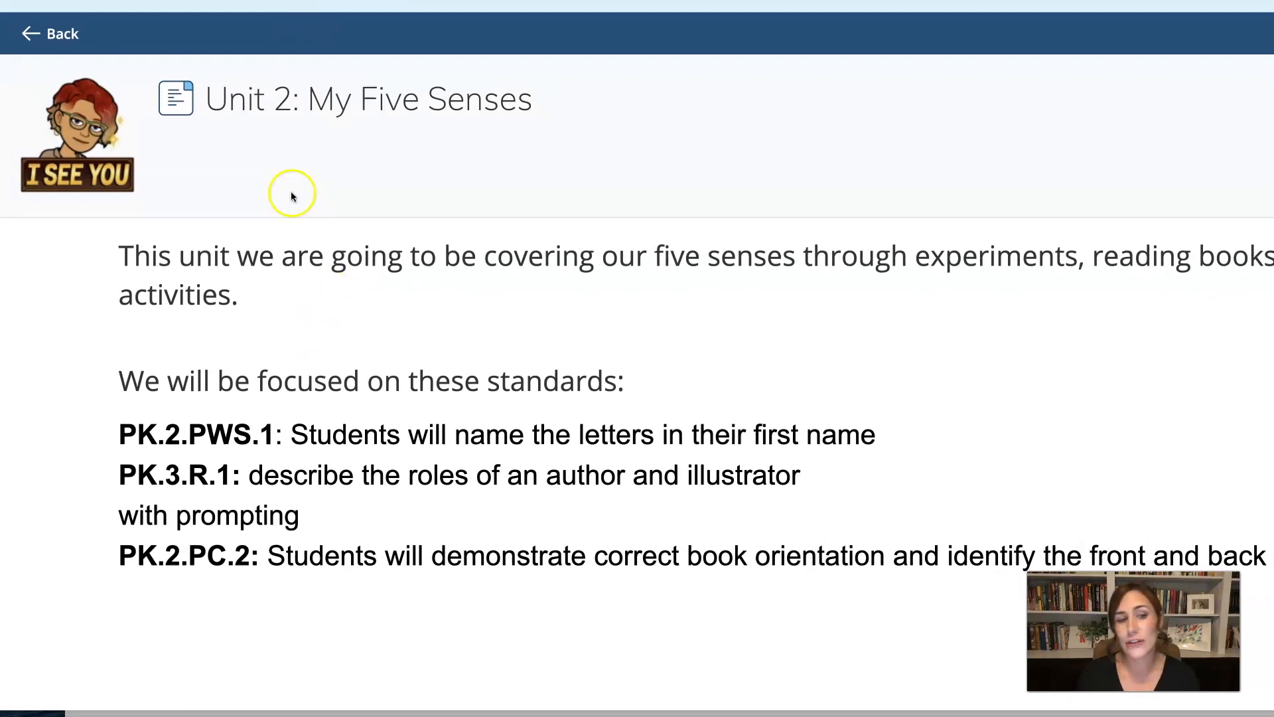
{"action": "mouse_move", "coordinate": [638, 316]}
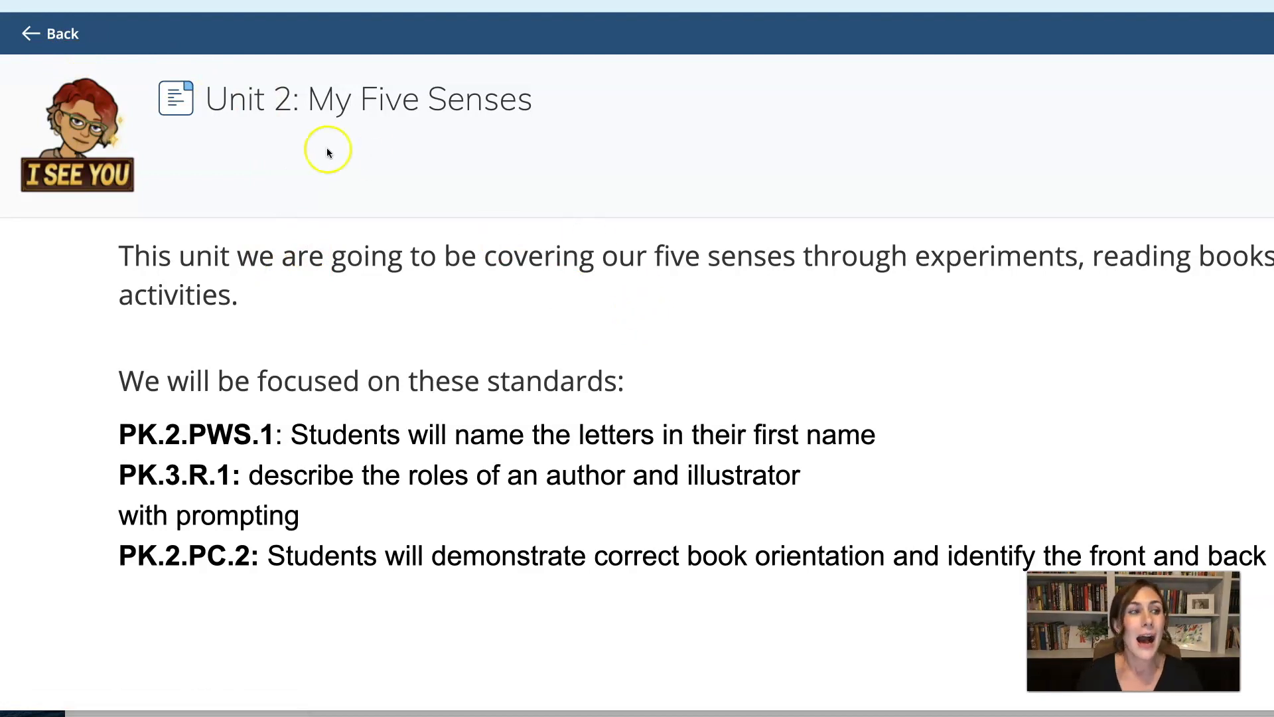
{"action": "mouse_move", "coordinate": [193, 43]}
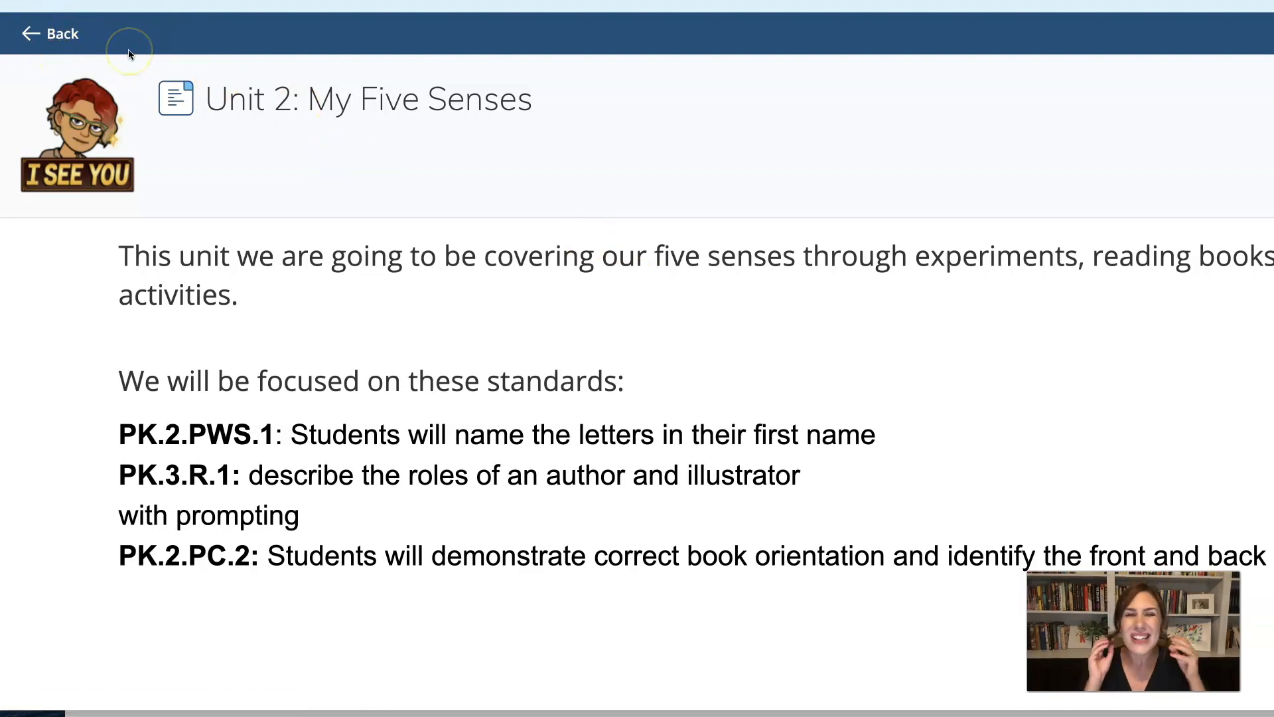
{"action": "mouse_move", "coordinate": [62, 34]}
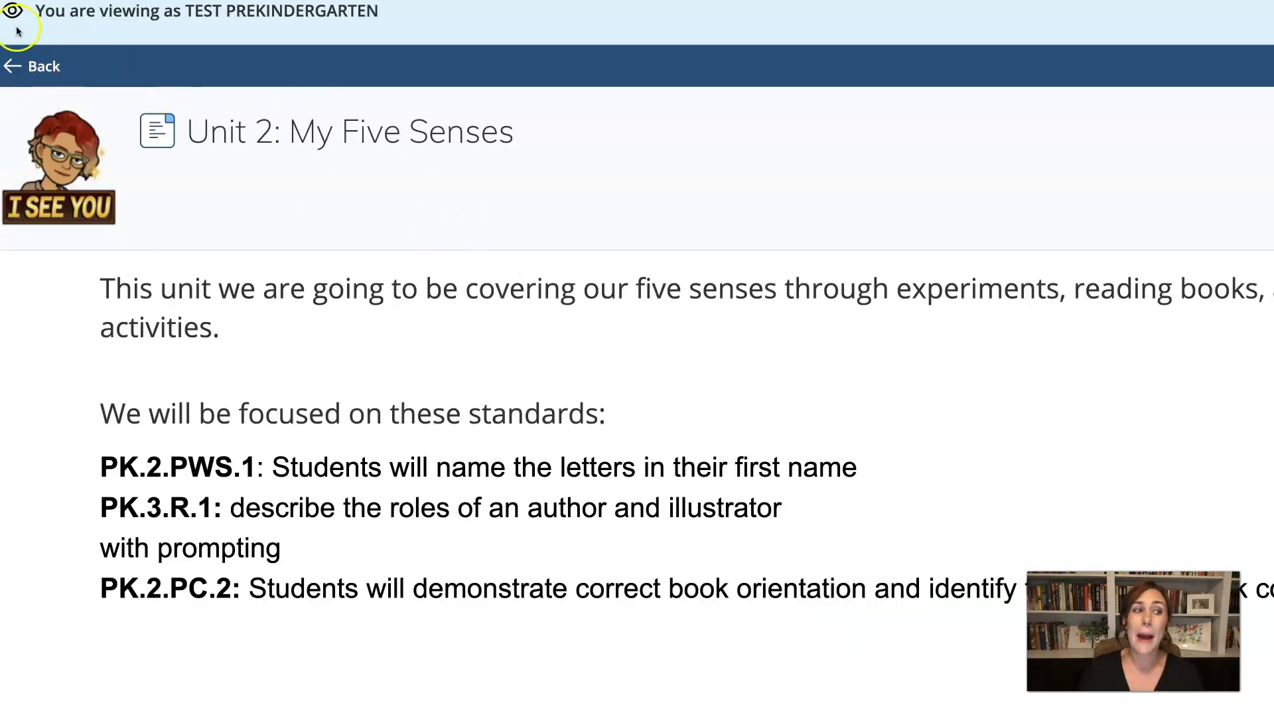
{"action": "mouse_move", "coordinate": [374, 49]}
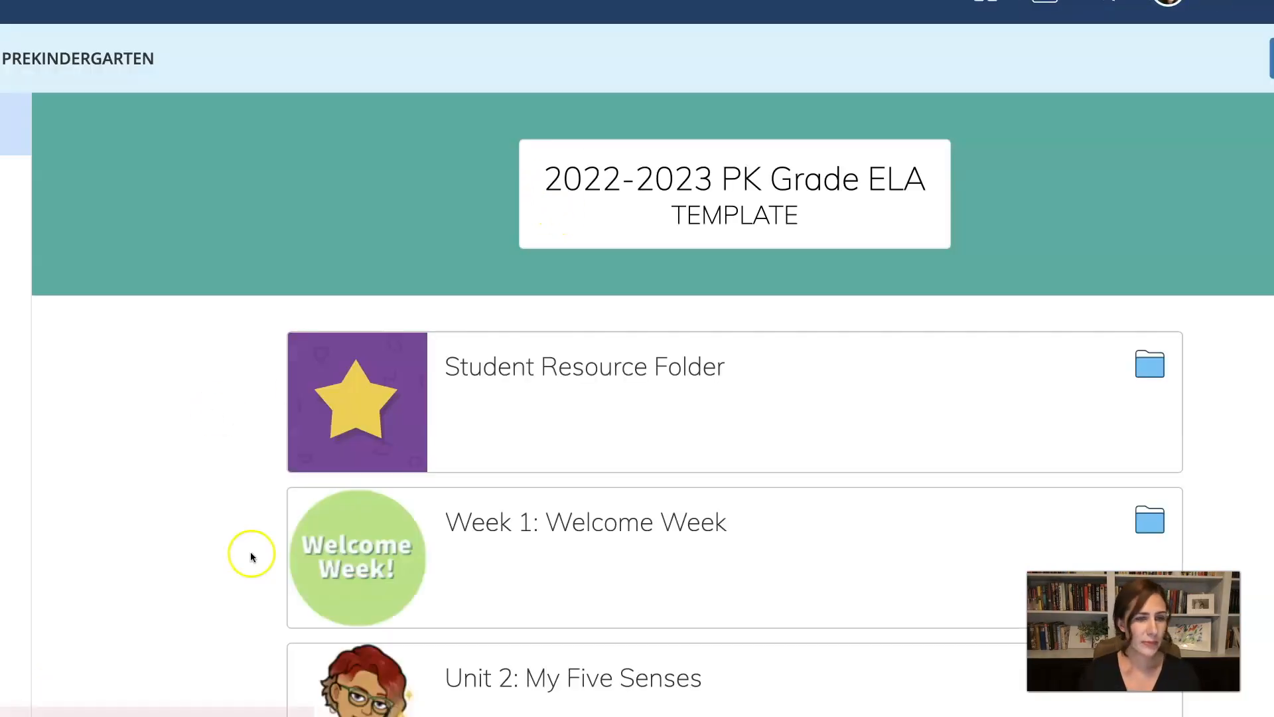
Scroll down the Week 2: Sound folder to view lessons 2–4 and the exit ticket.
{"action": "scroll", "scroll_direction": "down", "scroll_amount": 3}
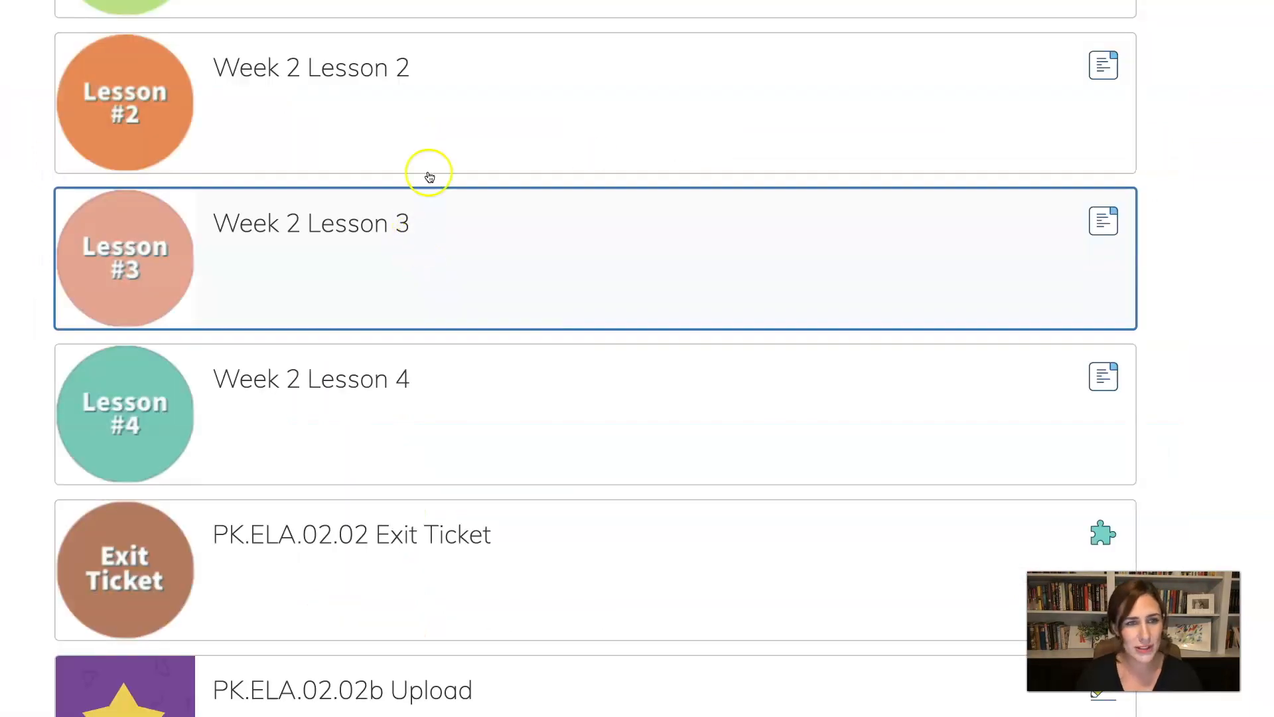
{"action": "mouse_move", "coordinate": [532, 235]}
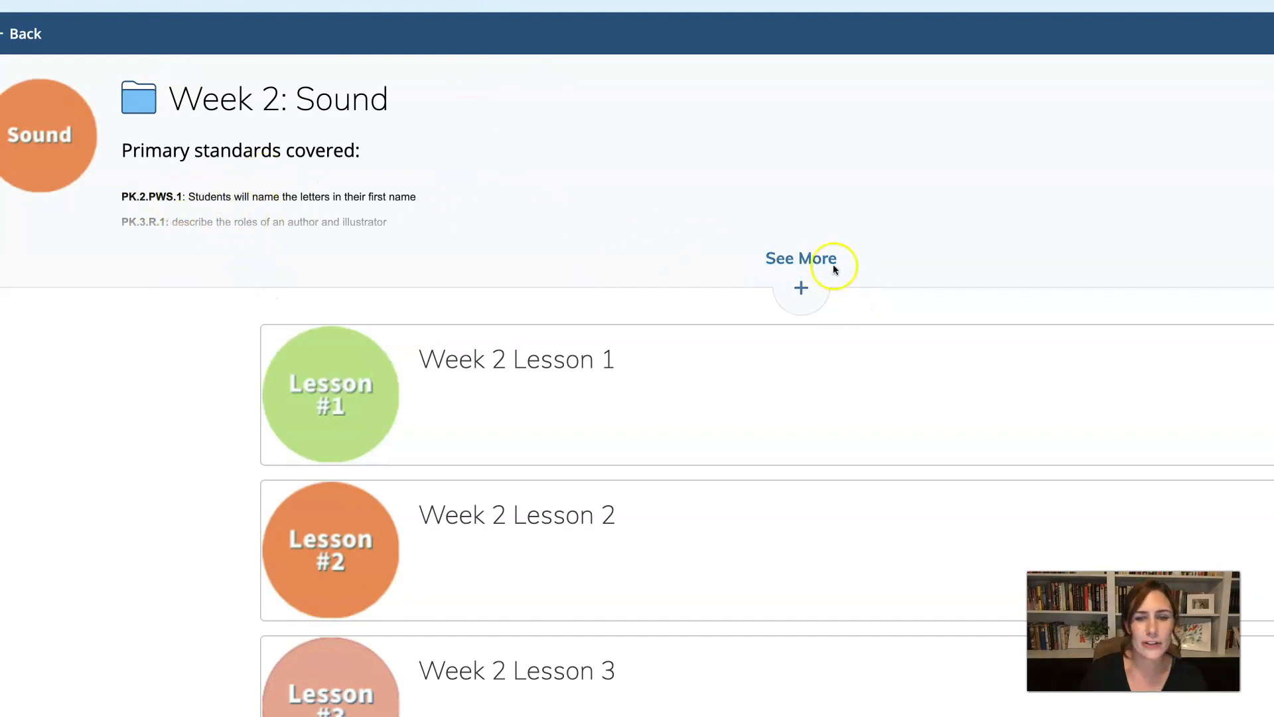
{"action": "left_click", "coordinate": [799, 258]}
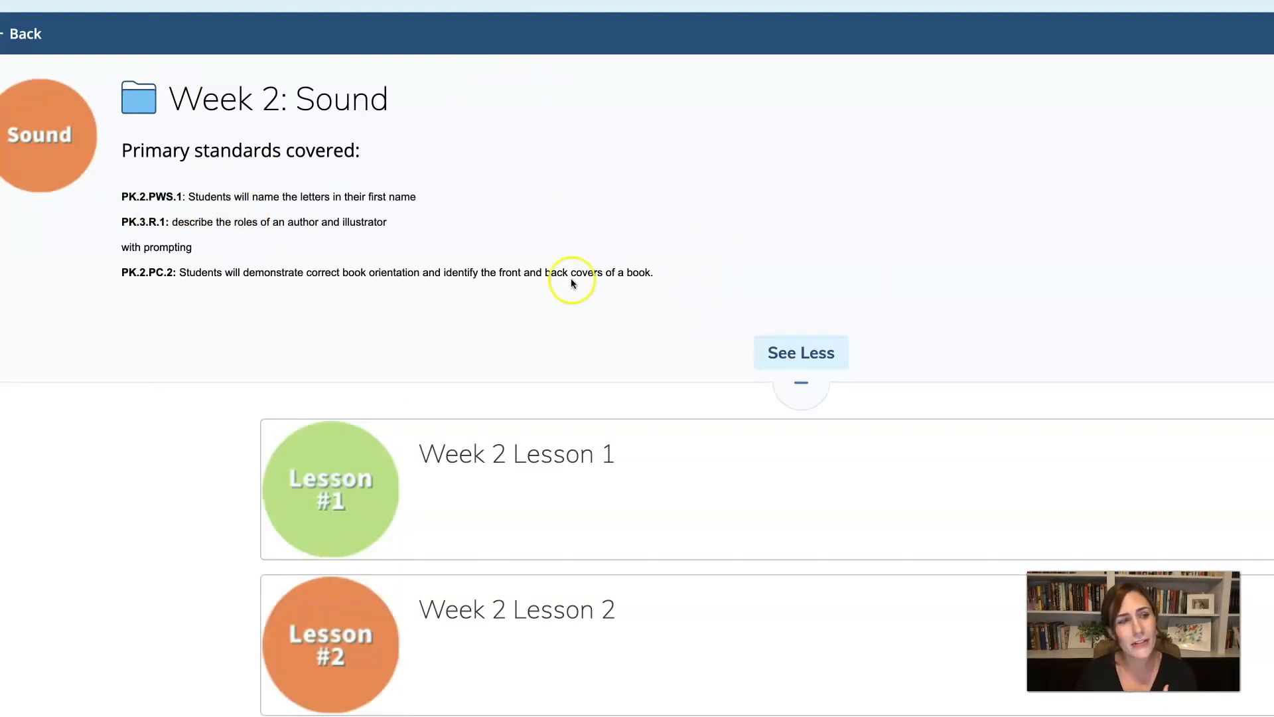
{"action": "mouse_move", "coordinate": [689, 228]}
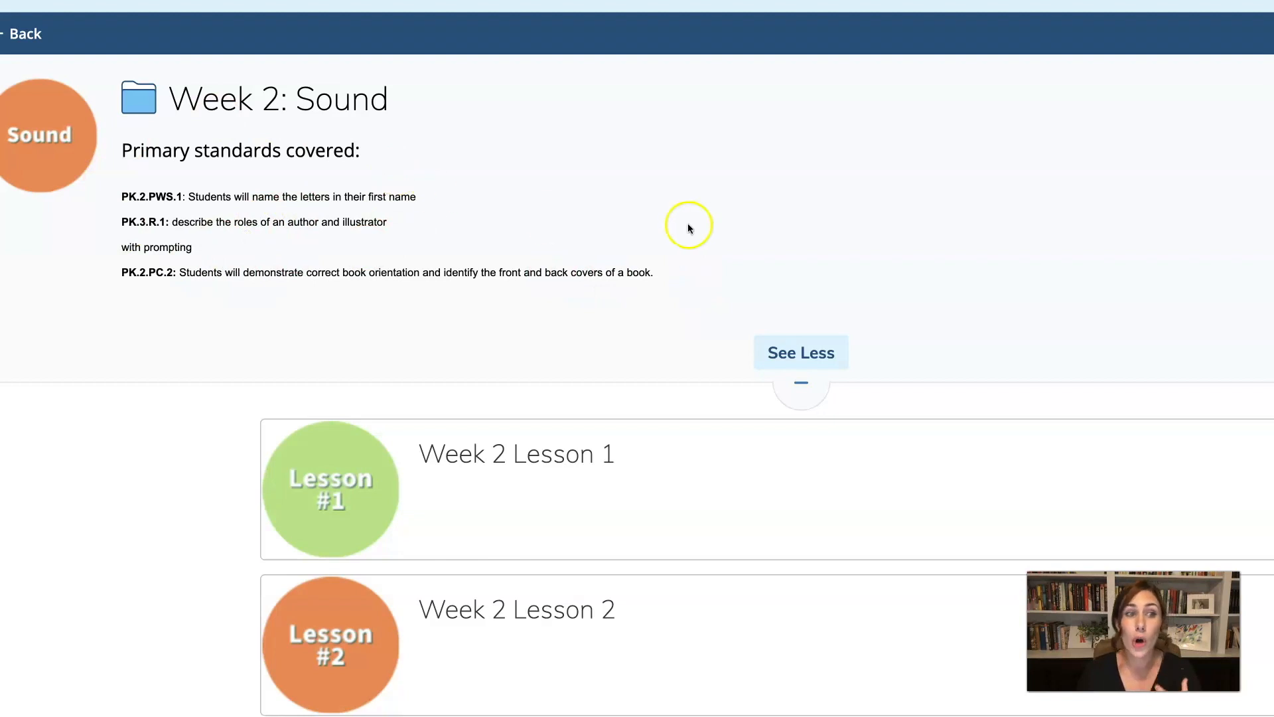
{"action": "left_click", "coordinate": [800, 352]}
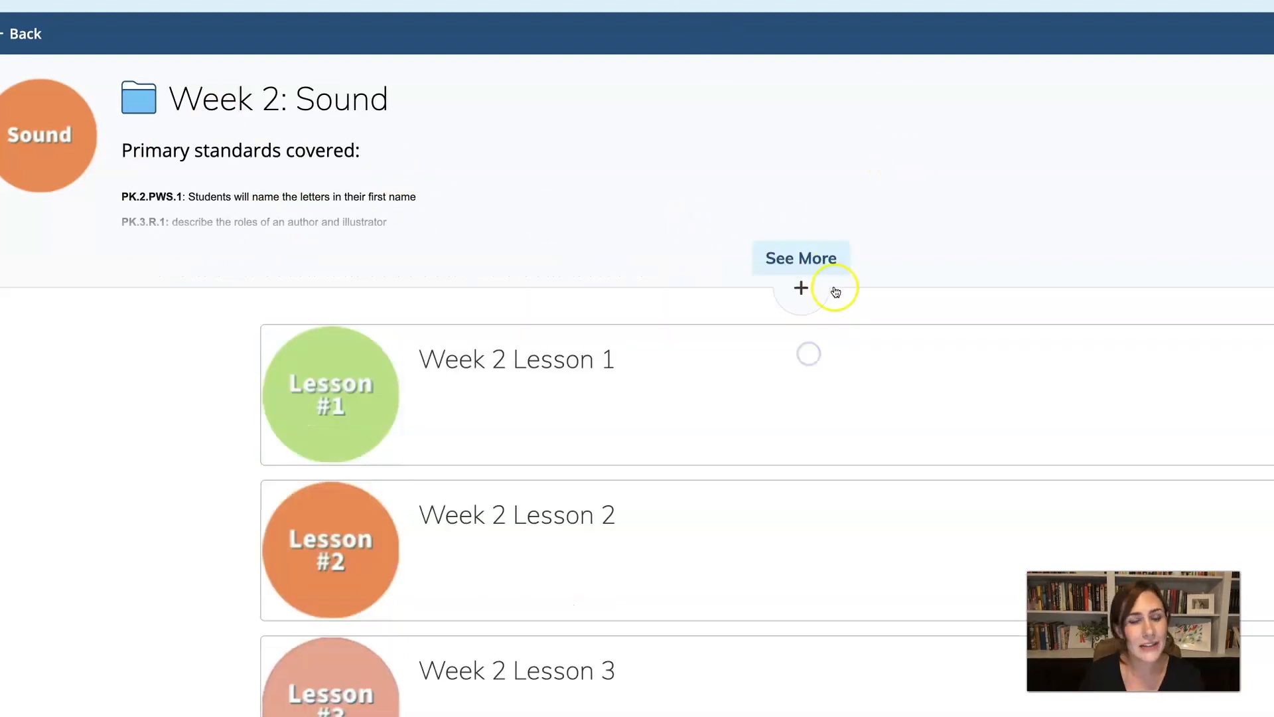
{"action": "scroll", "scroll_direction": "down", "scroll_amount": 3}
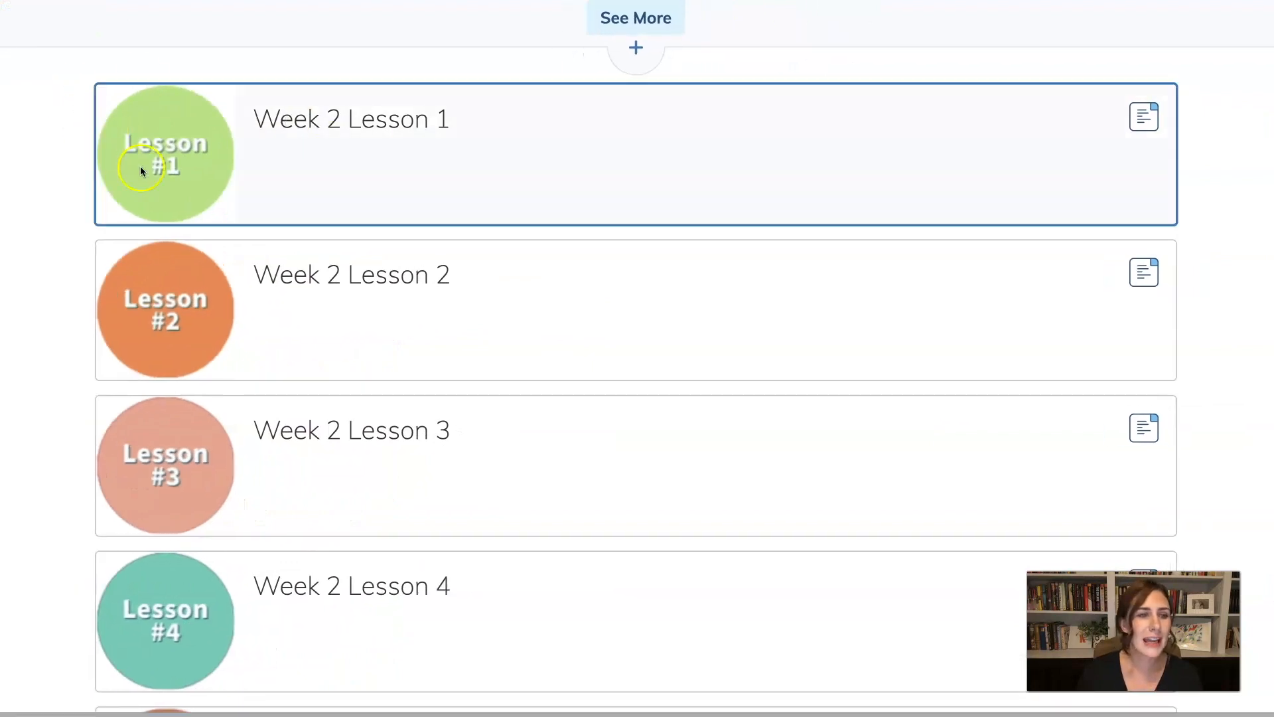
{"action": "scroll", "scroll_direction": "down", "scroll_amount": 3}
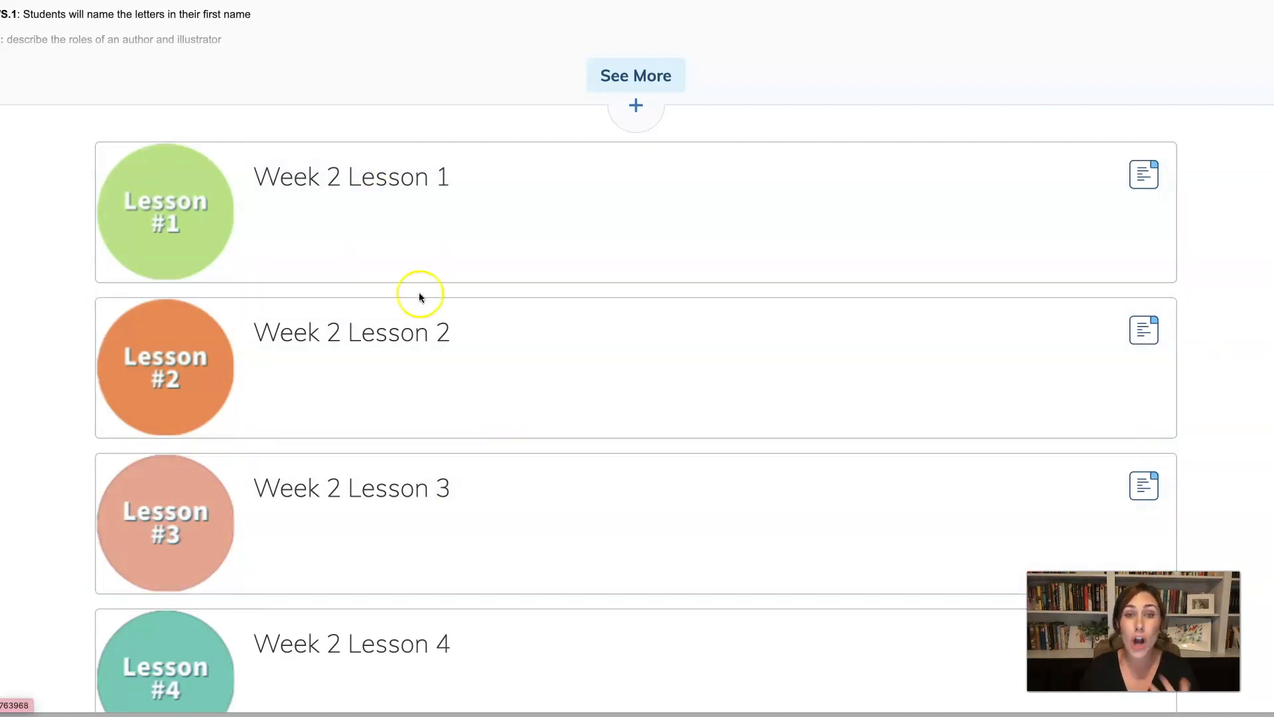
{"action": "mouse_move", "coordinate": [394, 69]}
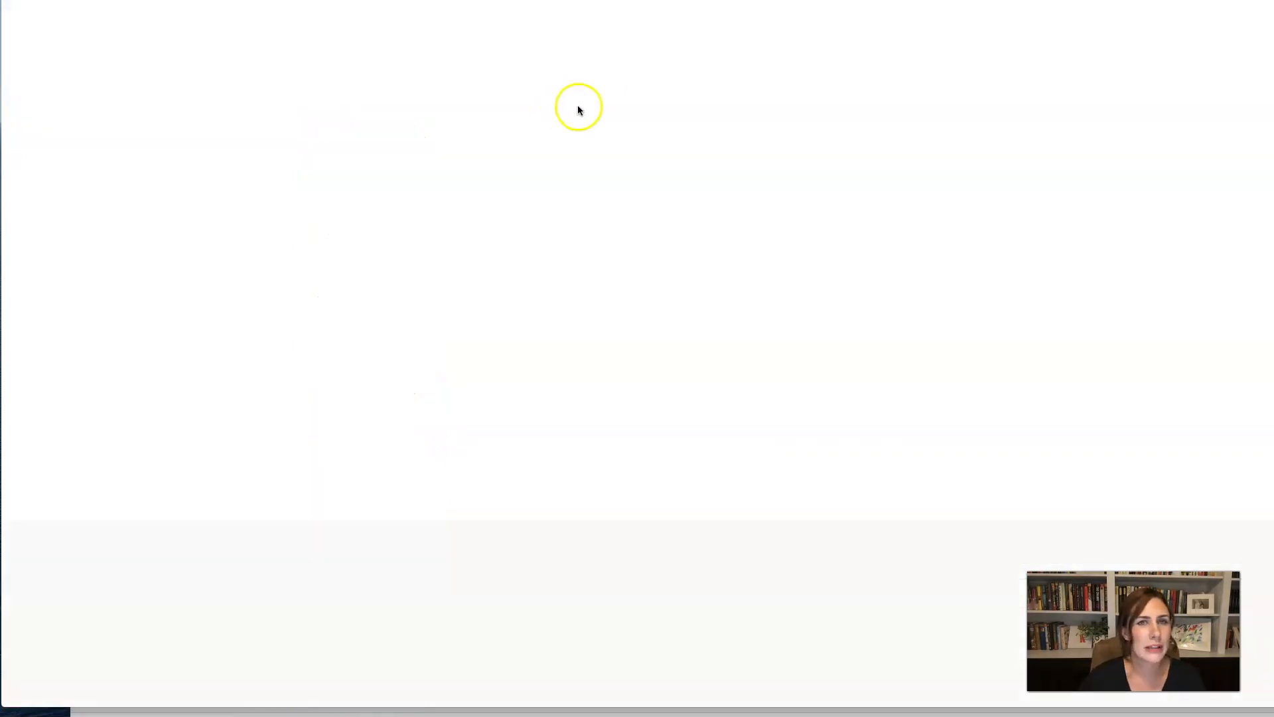
{"action": "mouse_move", "coordinate": [776, 374]}
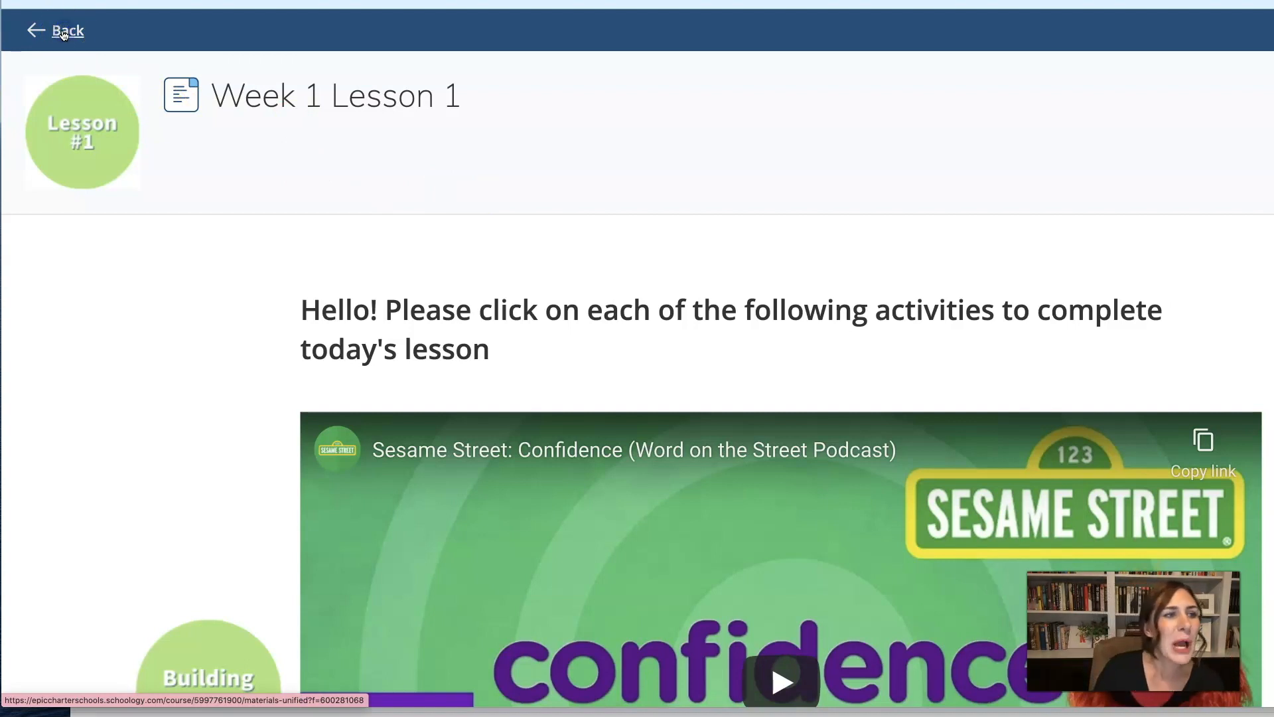
{"action": "mouse_move", "coordinate": [601, 122]}
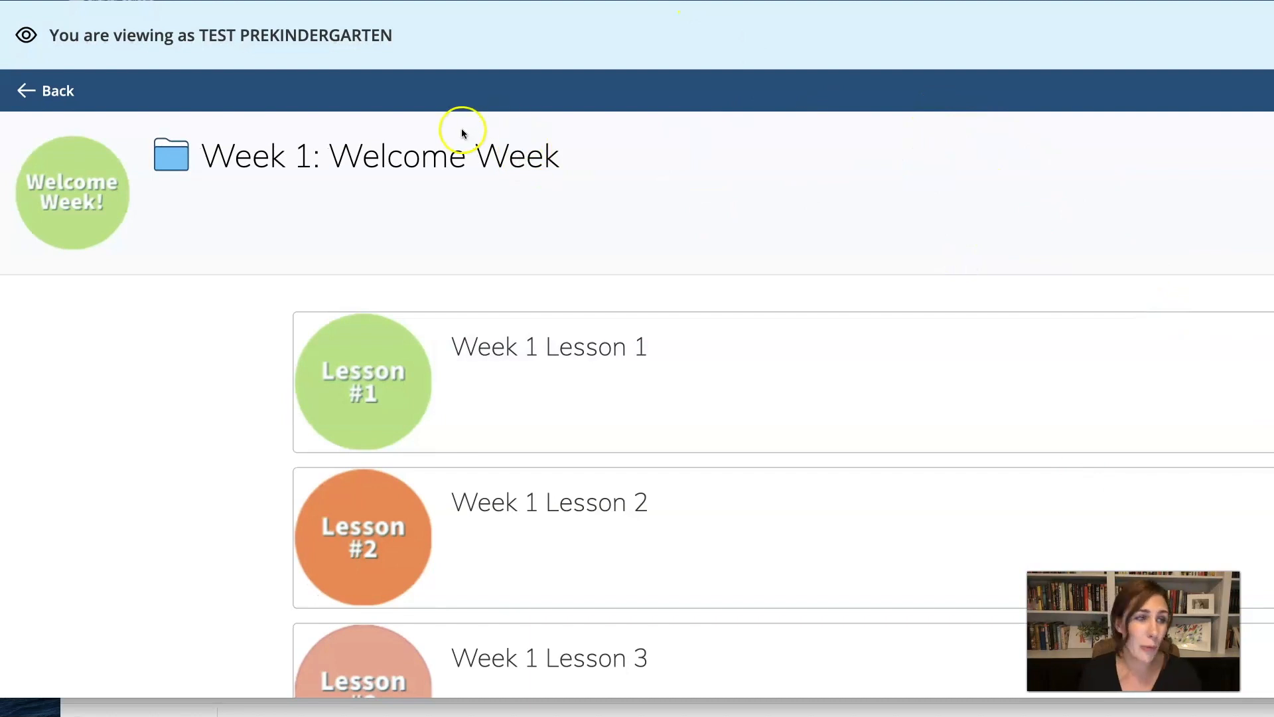
{"action": "mouse_move", "coordinate": [390, 122]}
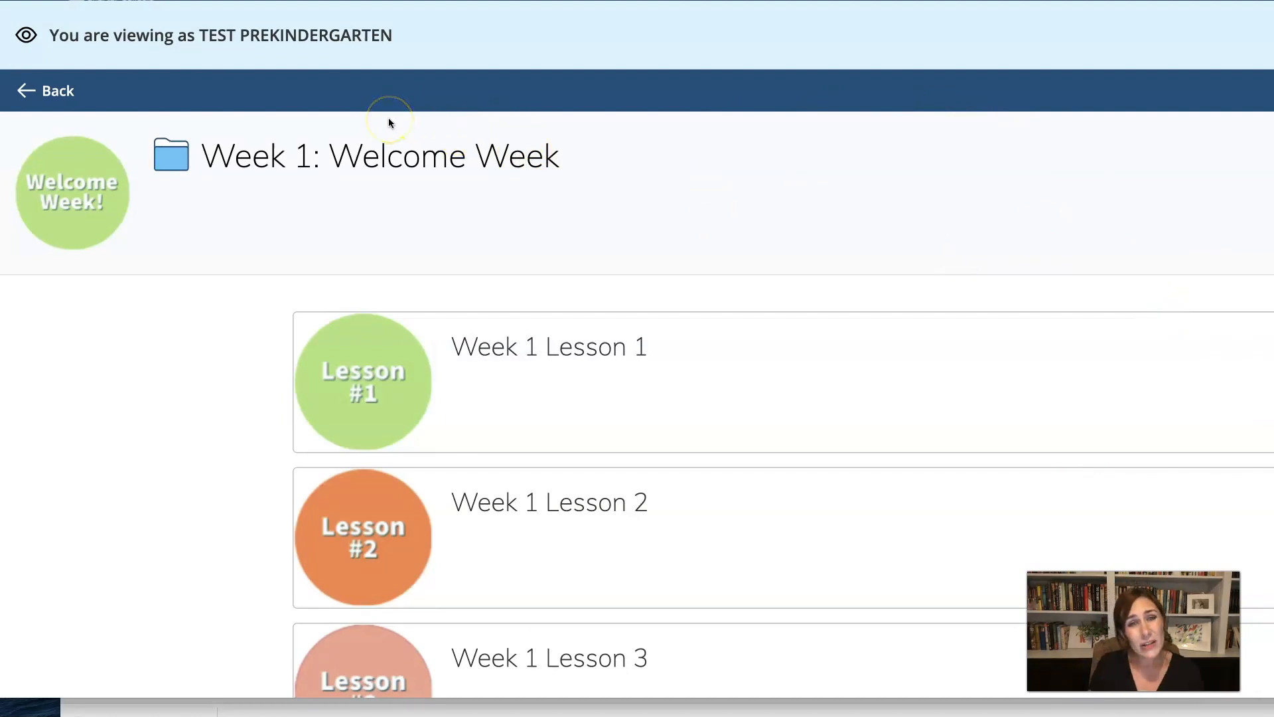
{"action": "mouse_move", "coordinate": [230, 92]}
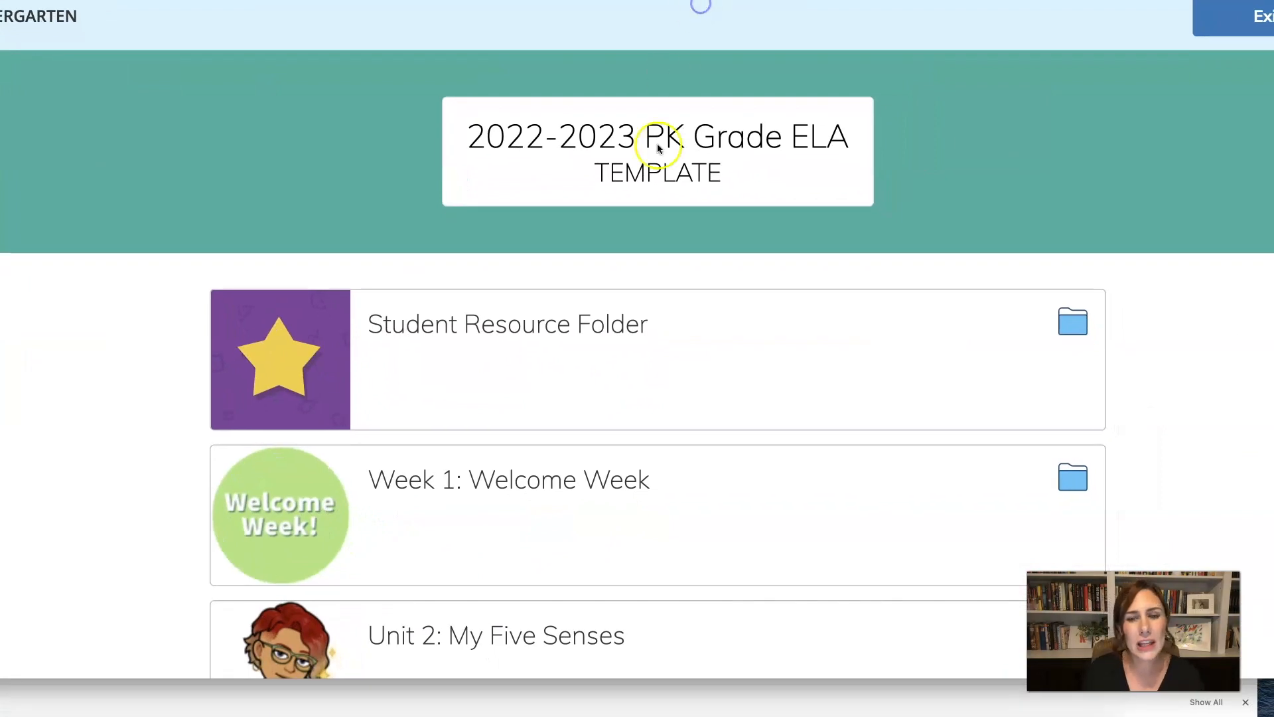
{"action": "mouse_move", "coordinate": [1001, 156]}
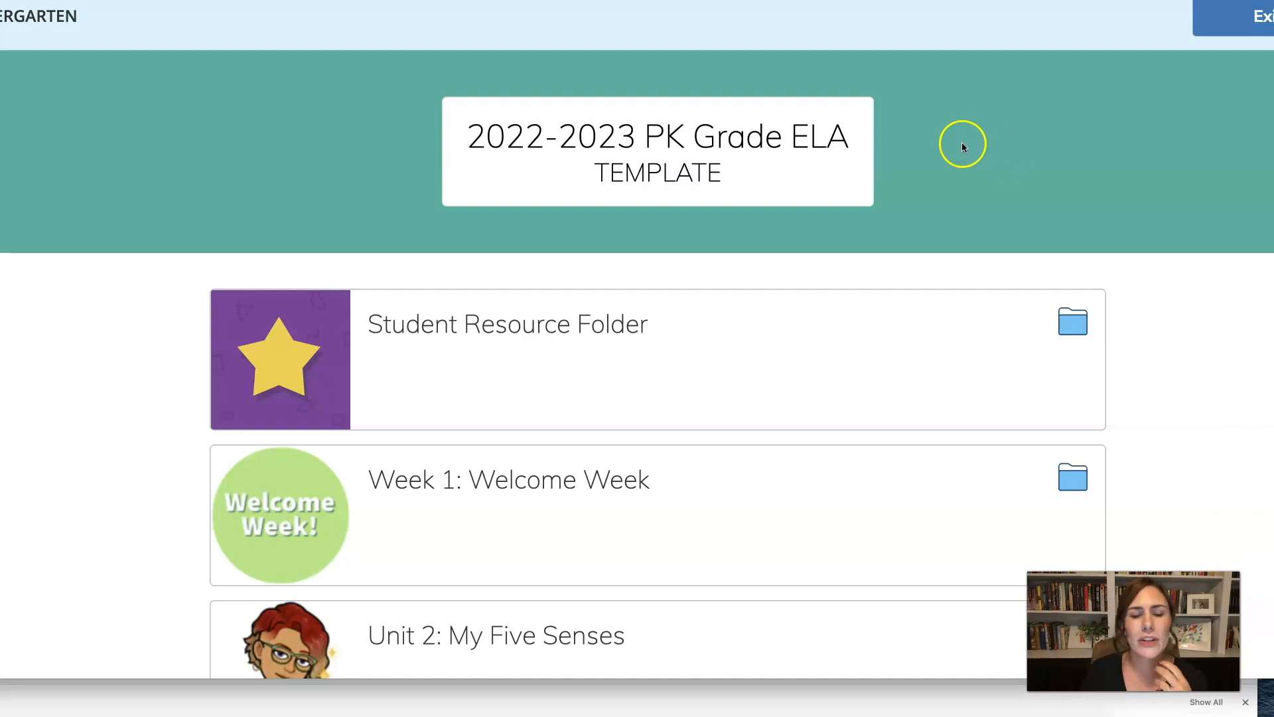
{"action": "mouse_move", "coordinate": [163, 176]}
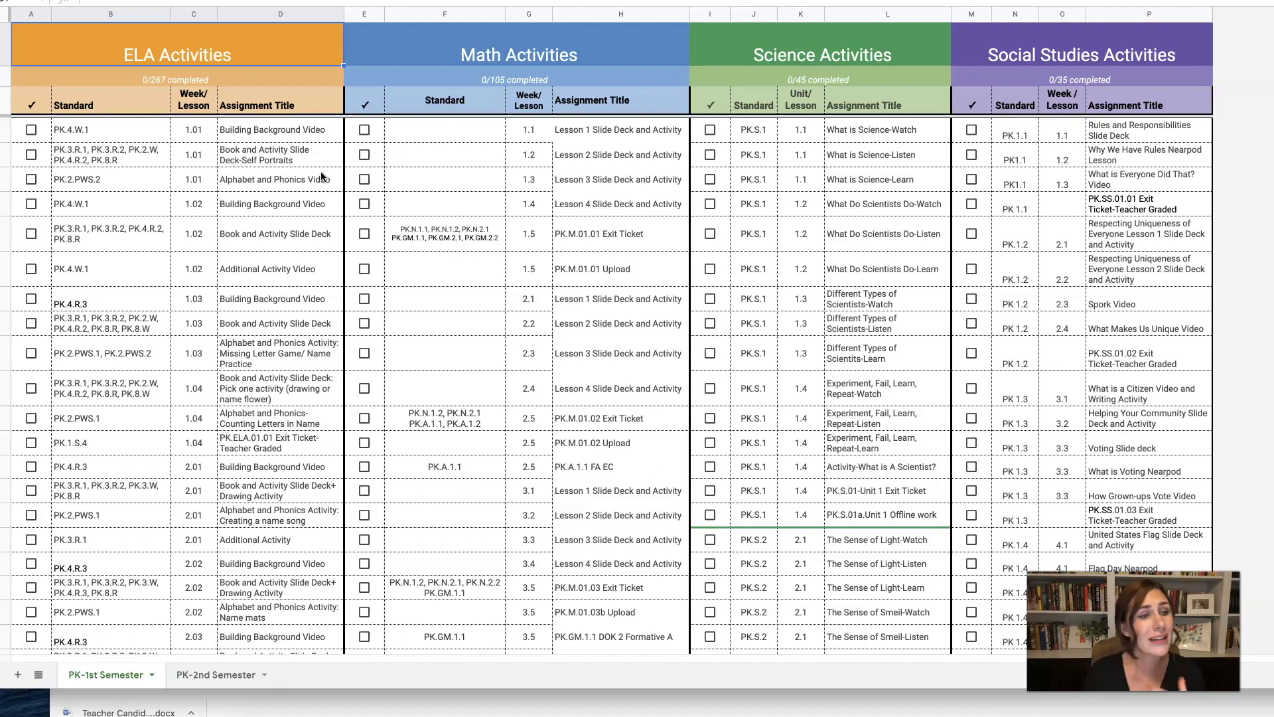
{"action": "mouse_move", "coordinate": [341, 185]}
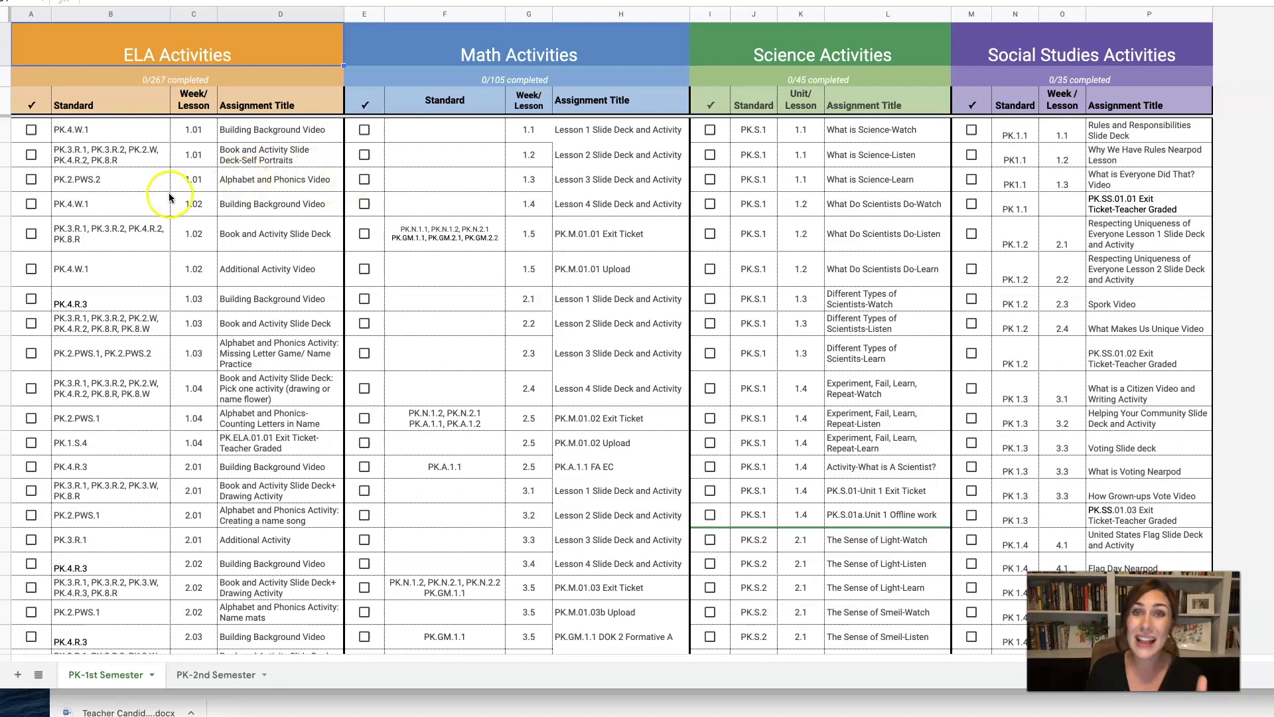
{"action": "mouse_move", "coordinate": [47, 156]}
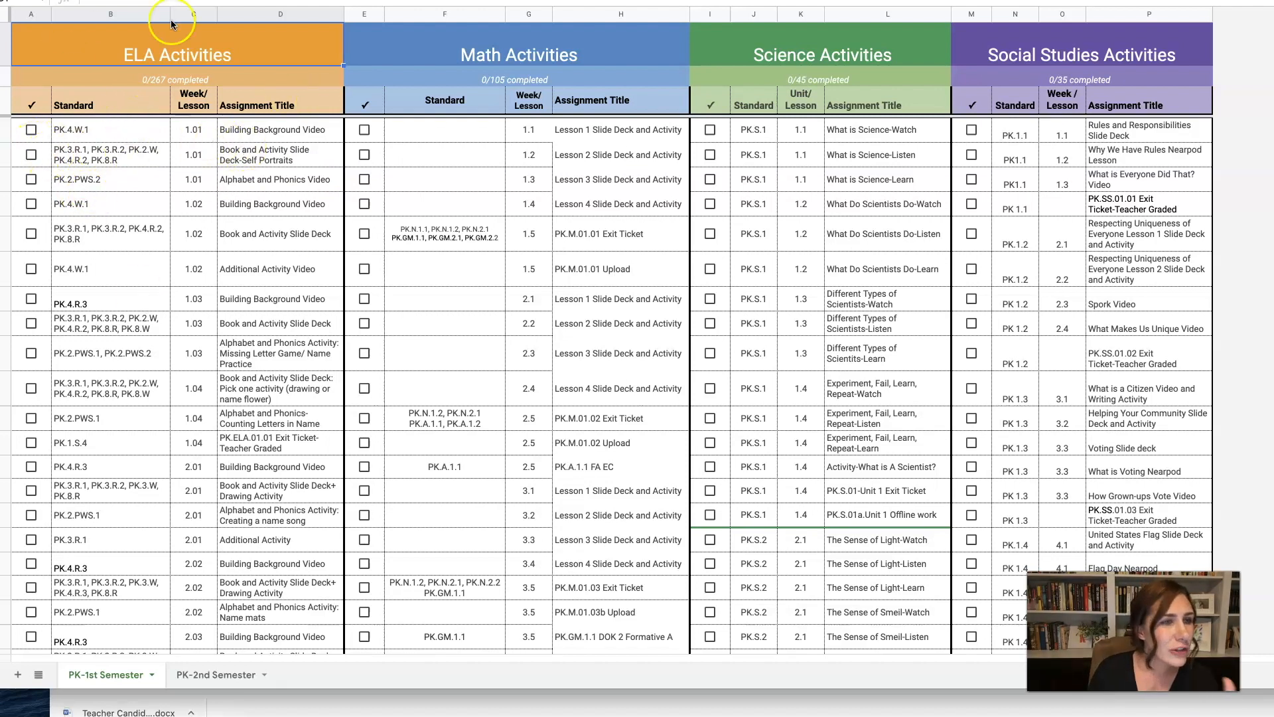
{"action": "mouse_move", "coordinate": [128, 138]}
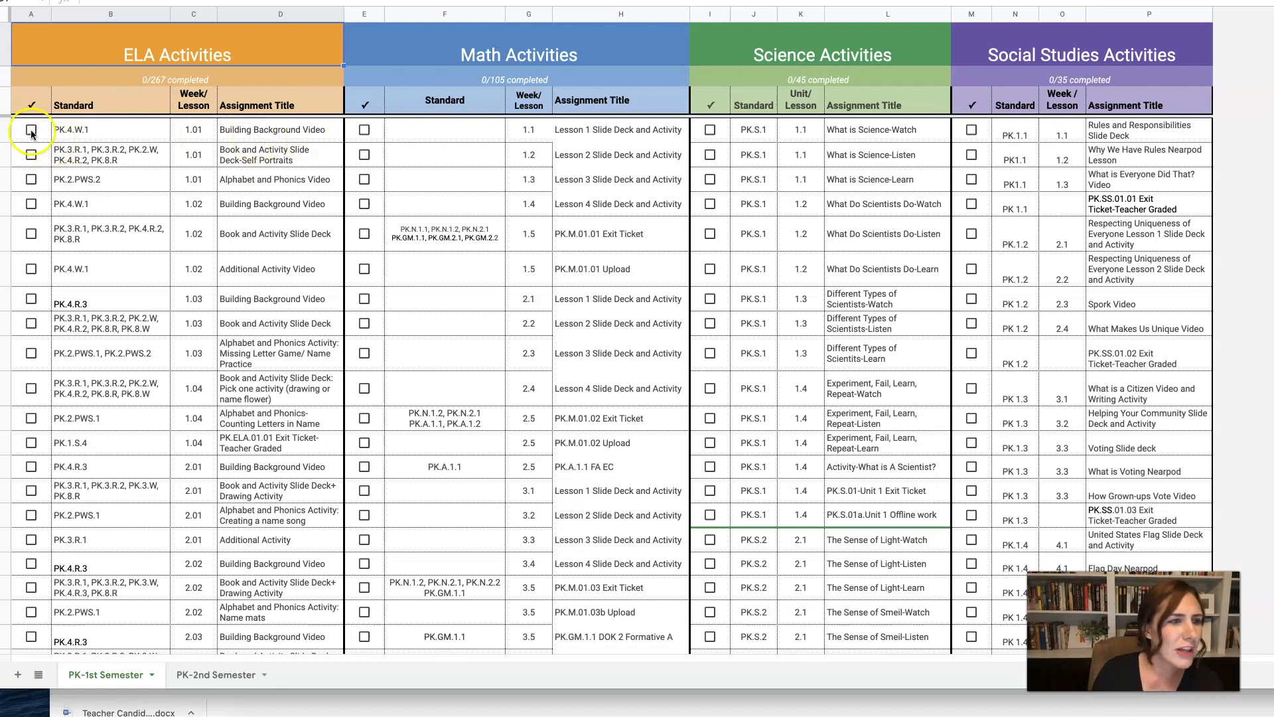
Check three ELA activities, including the background videos and slide deck, then uncheck them.
{"action": "left_click", "coordinate": [31, 130]}
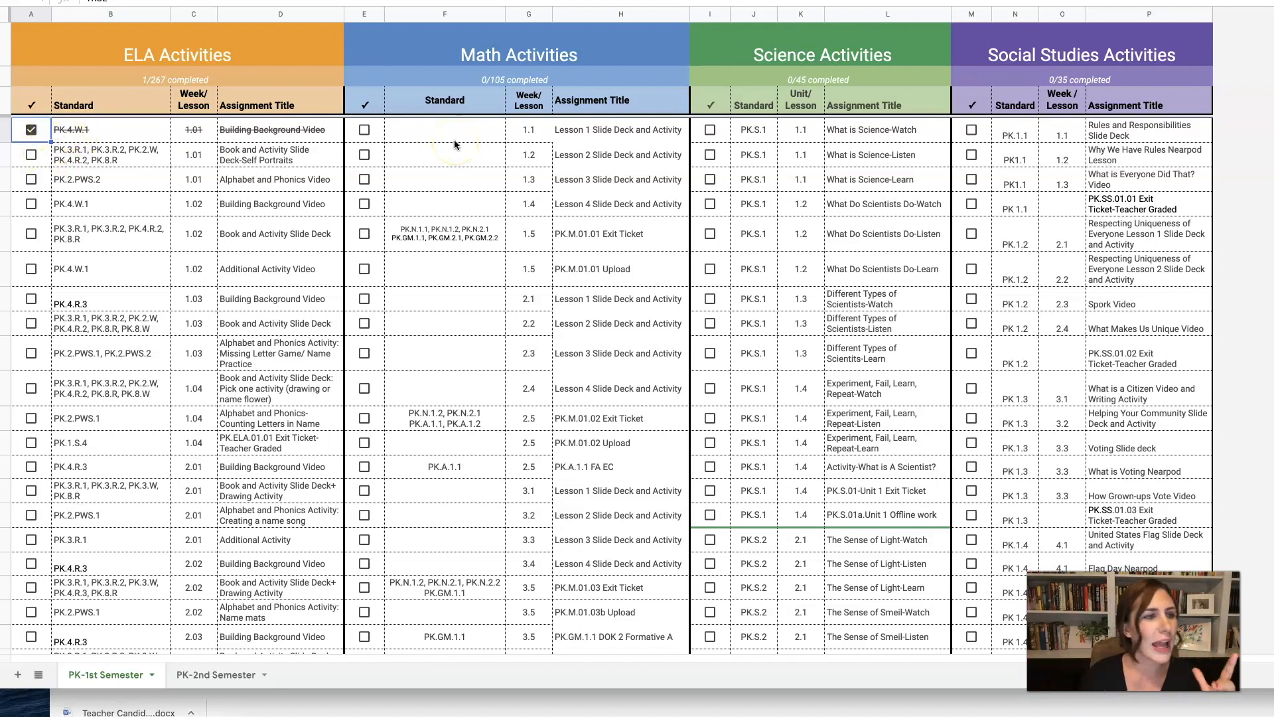
{"action": "left_click", "coordinate": [31, 155]}
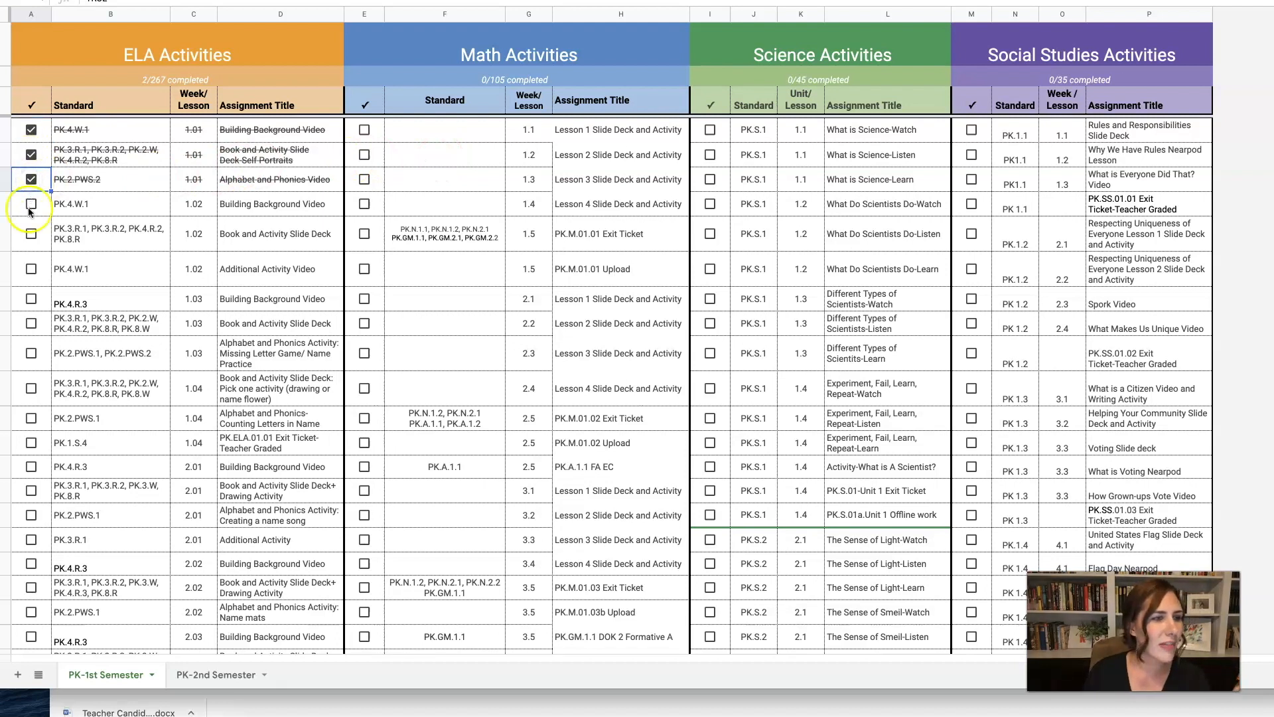
{"action": "left_click", "coordinate": [31, 203]}
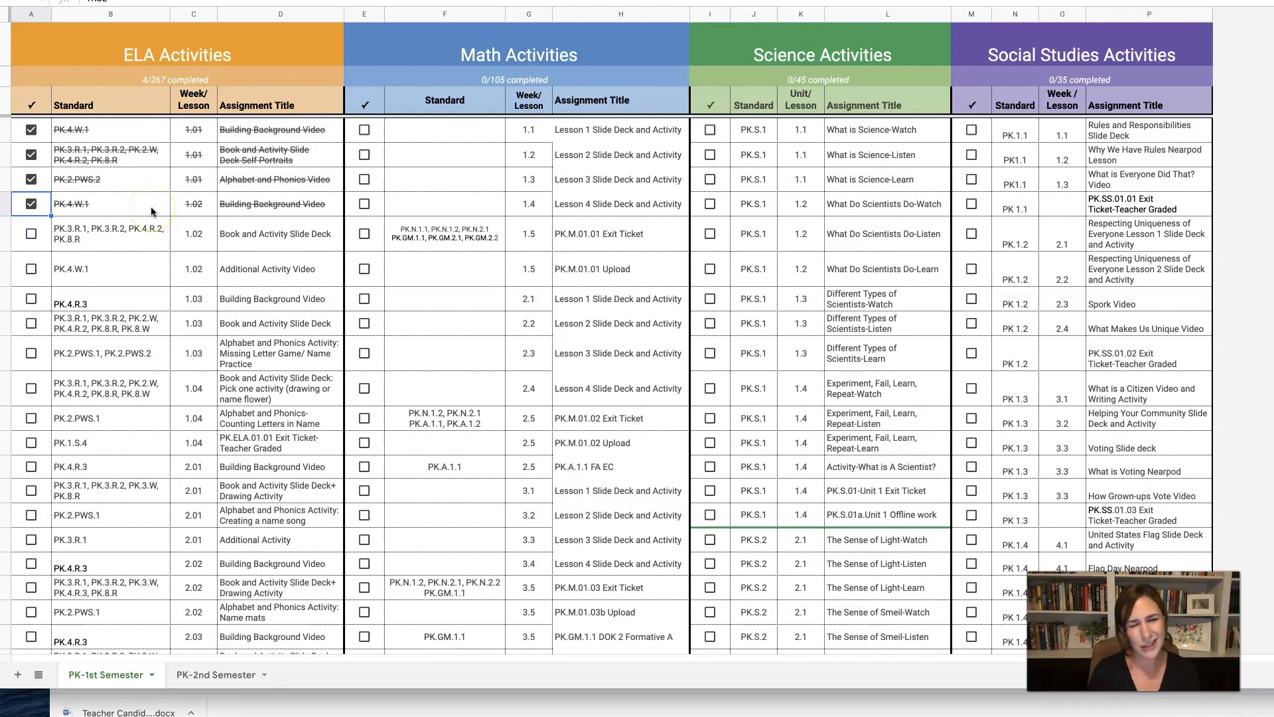
{"action": "mouse_move", "coordinate": [65, 325]}
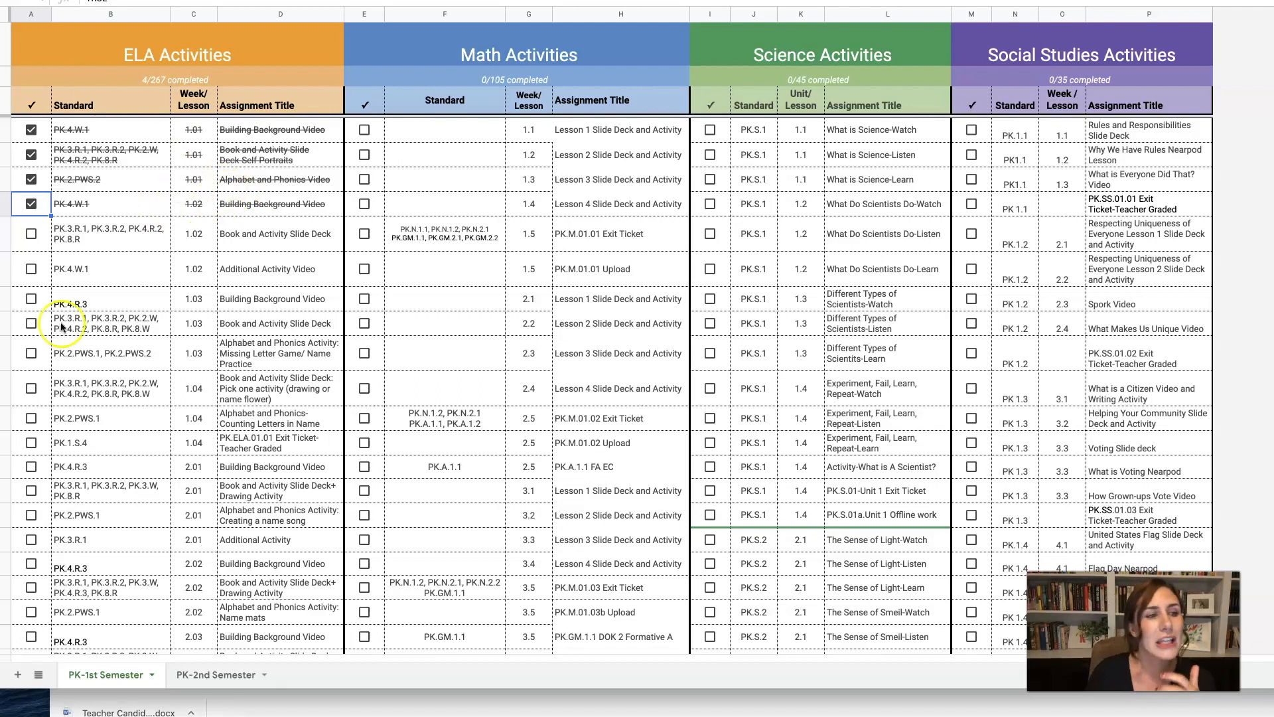
{"action": "mouse_move", "coordinate": [215, 278]}
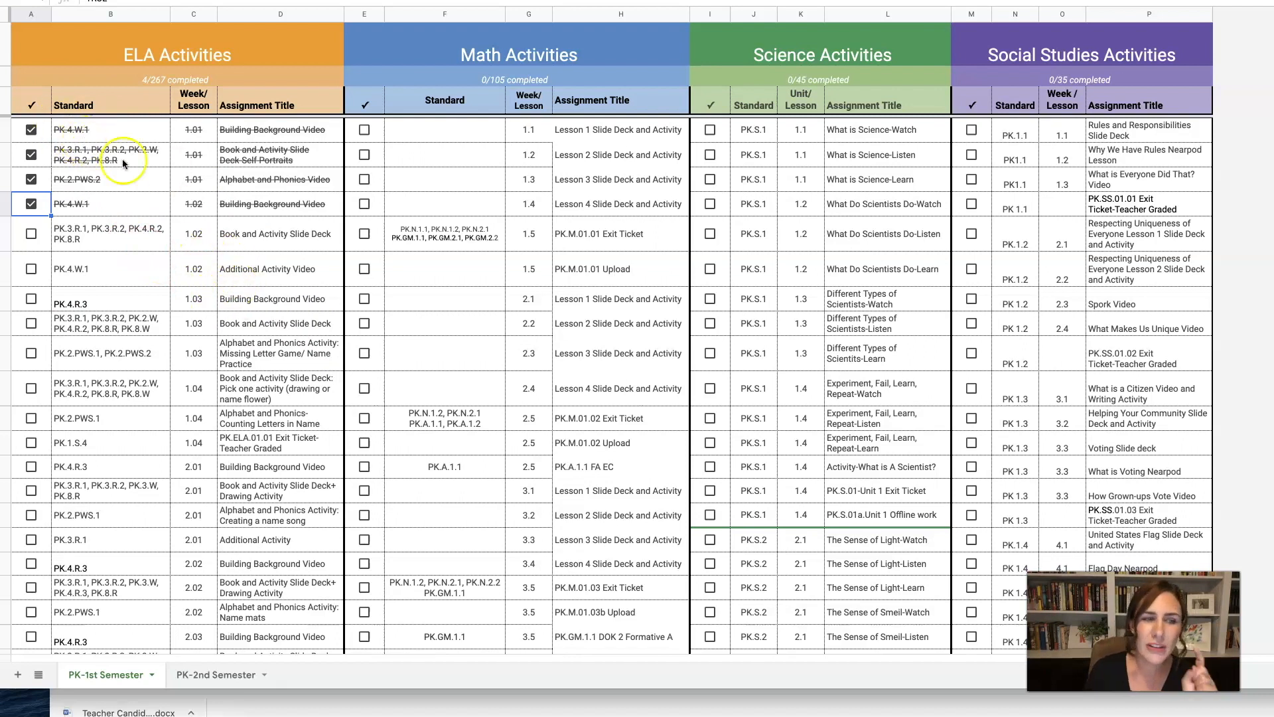
{"action": "mouse_move", "coordinate": [160, 215]}
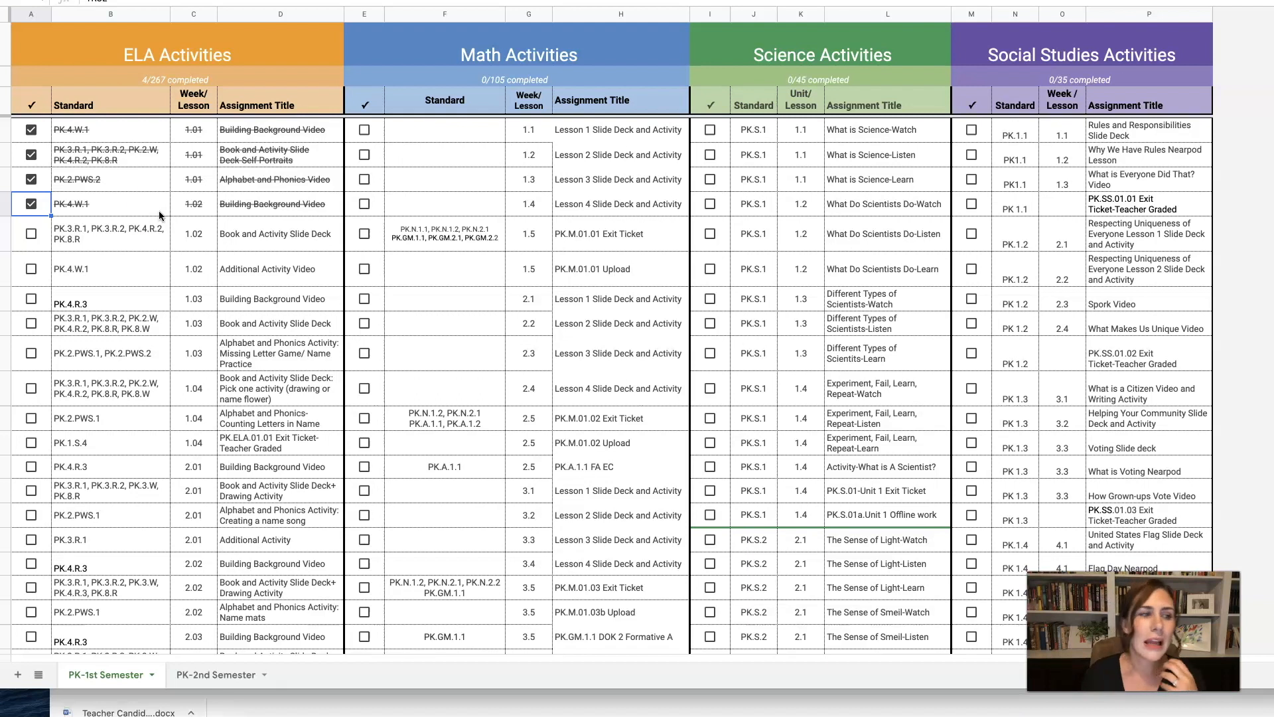
{"action": "left_click", "coordinate": [31, 203]}
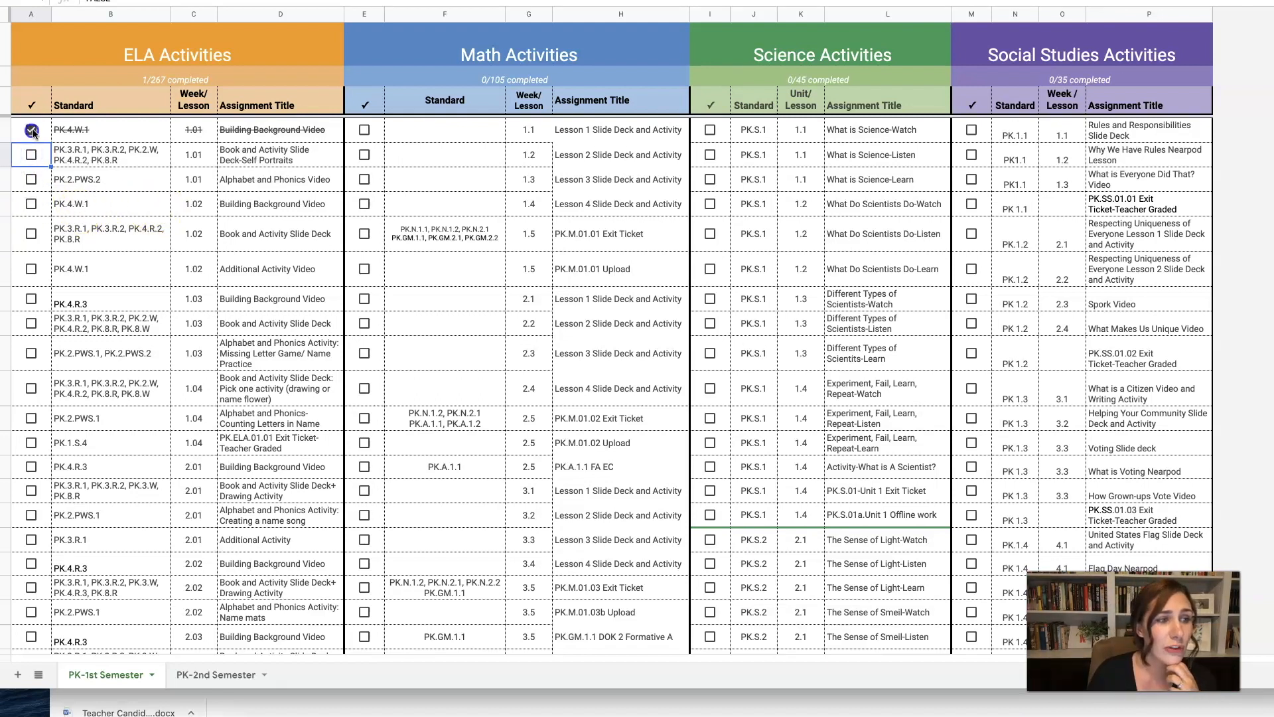
{"action": "left_click", "coordinate": [31, 130]}
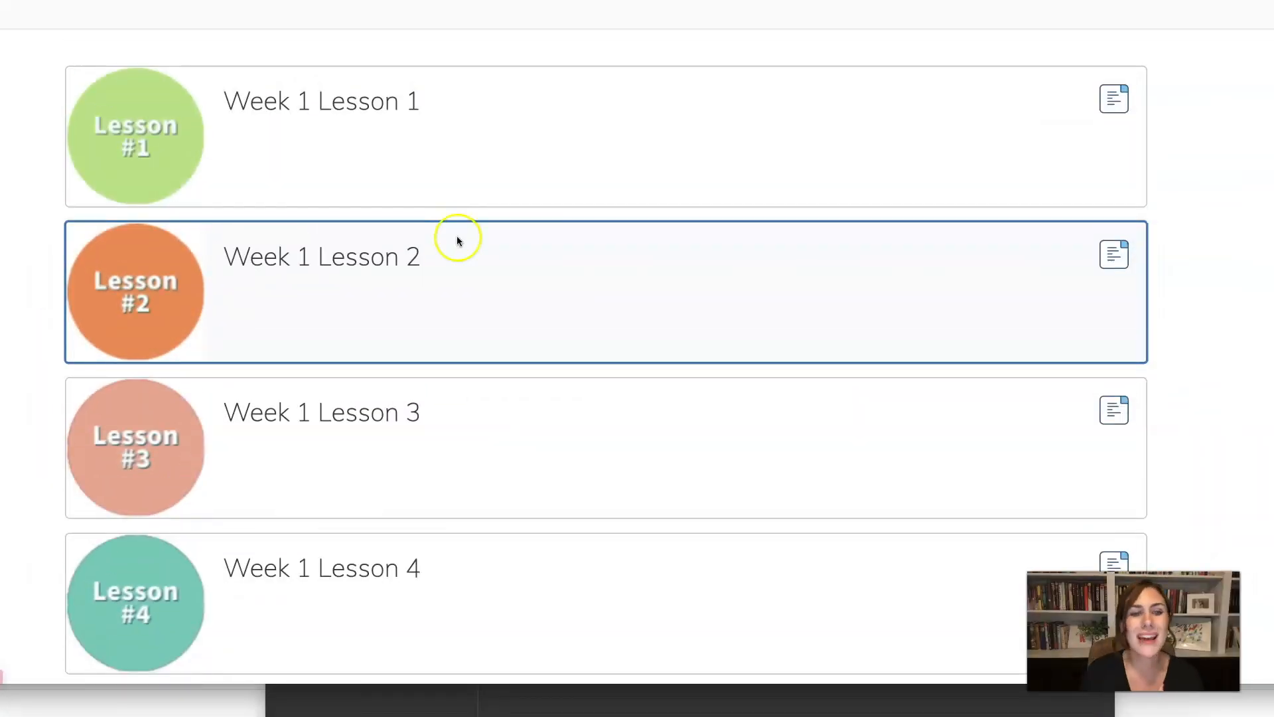
Scroll the Week 1 folder down to the PK.ELA.01.01b Upload assignment and open it.
{"action": "scroll", "scroll_direction": "down", "scroll_amount": 3}
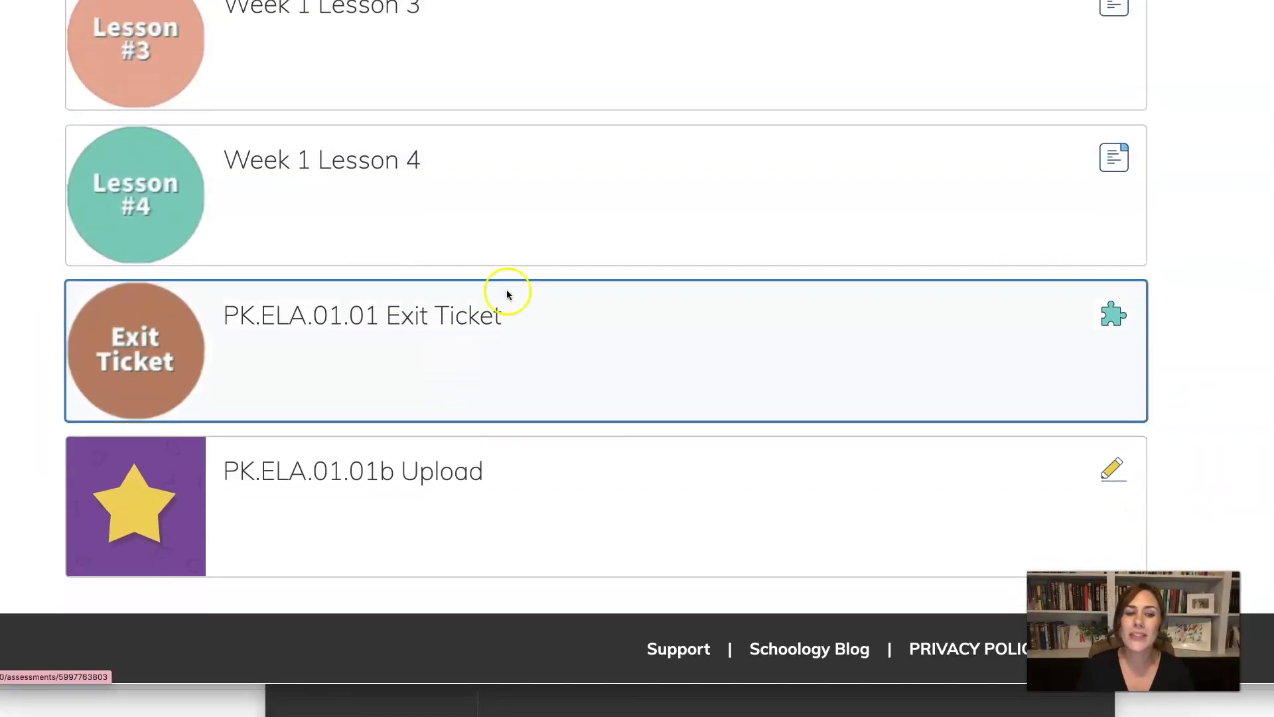
{"action": "mouse_move", "coordinate": [420, 316]}
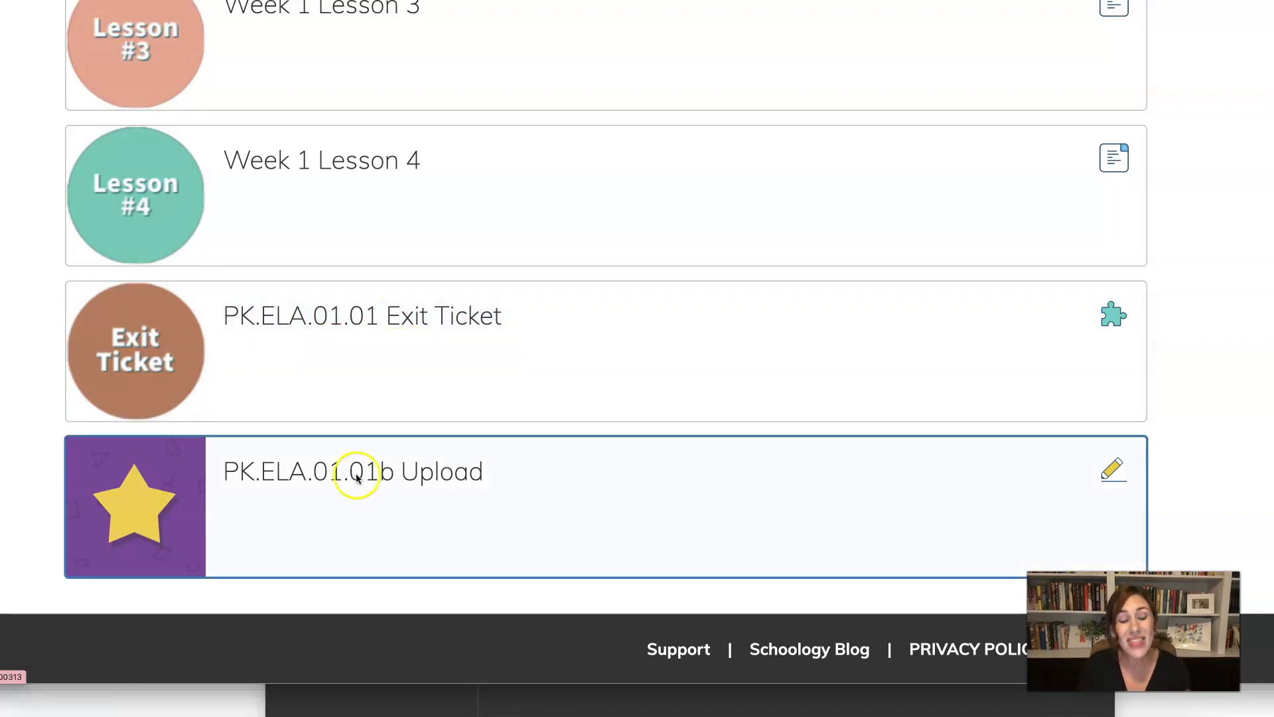
{"action": "mouse_move", "coordinate": [453, 500]}
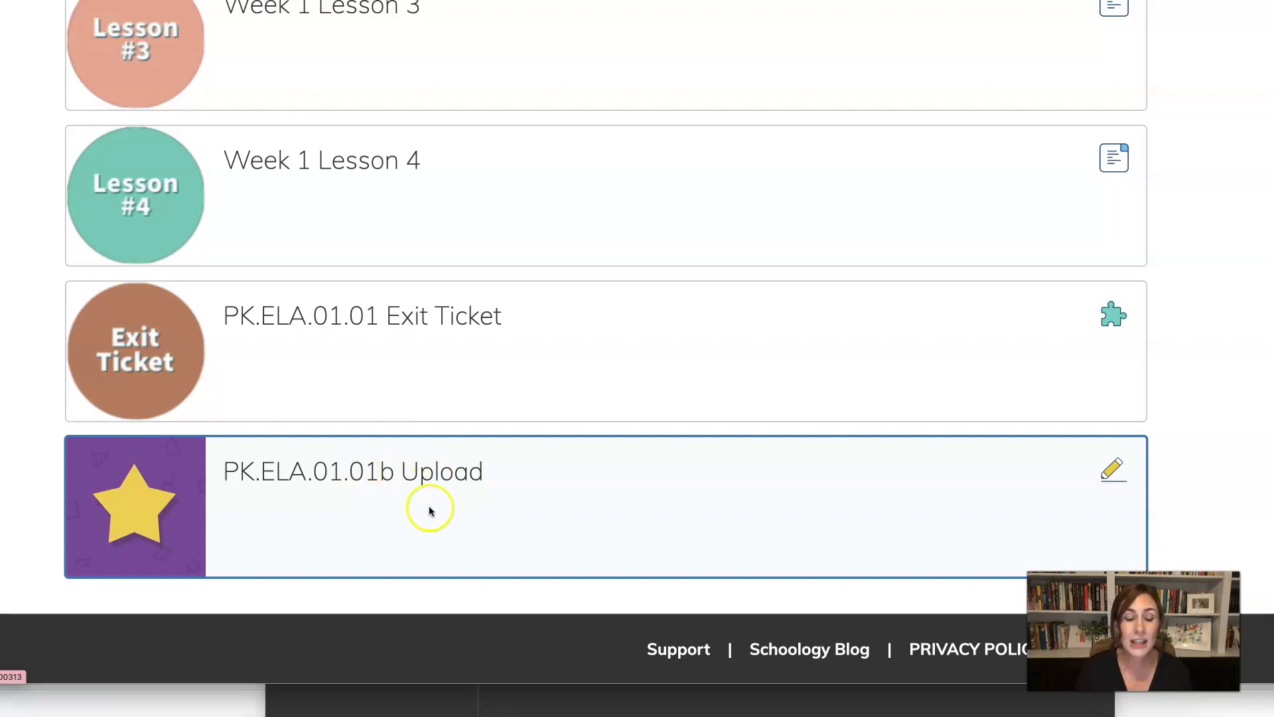
{"action": "left_click", "coordinate": [352, 471]}
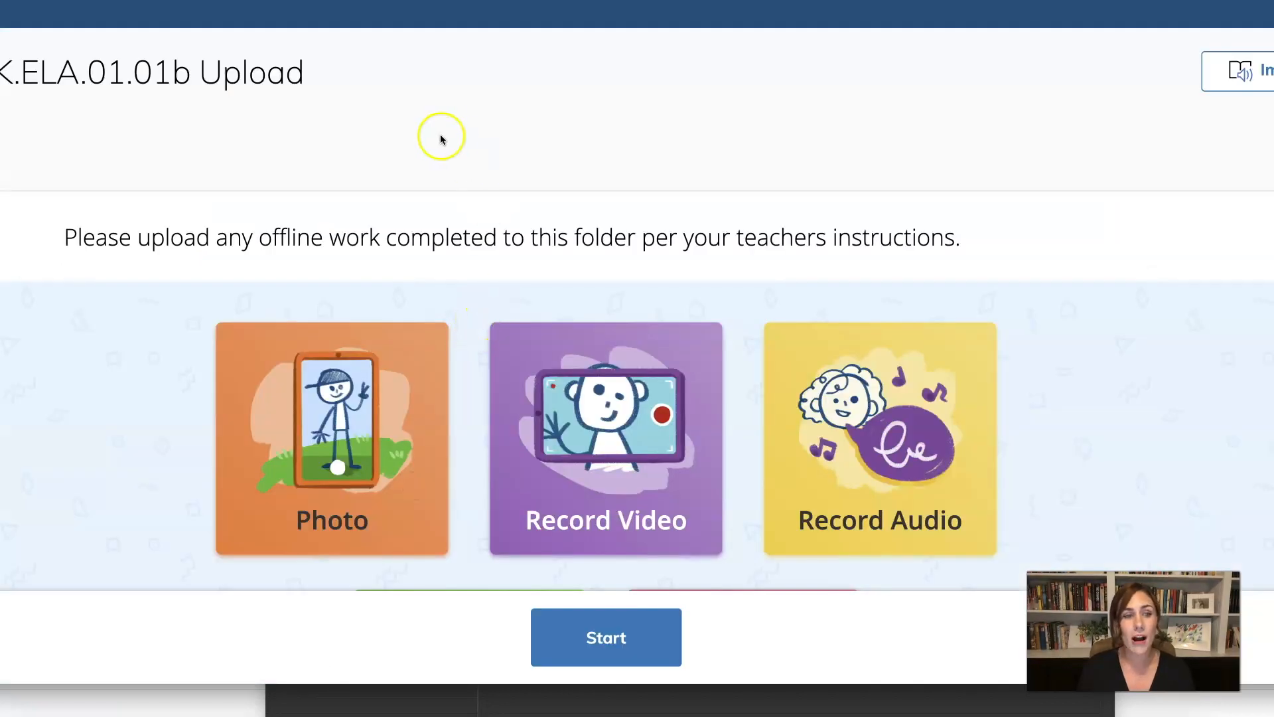
{"action": "scroll", "scroll_direction": "down", "scroll_amount": 3}
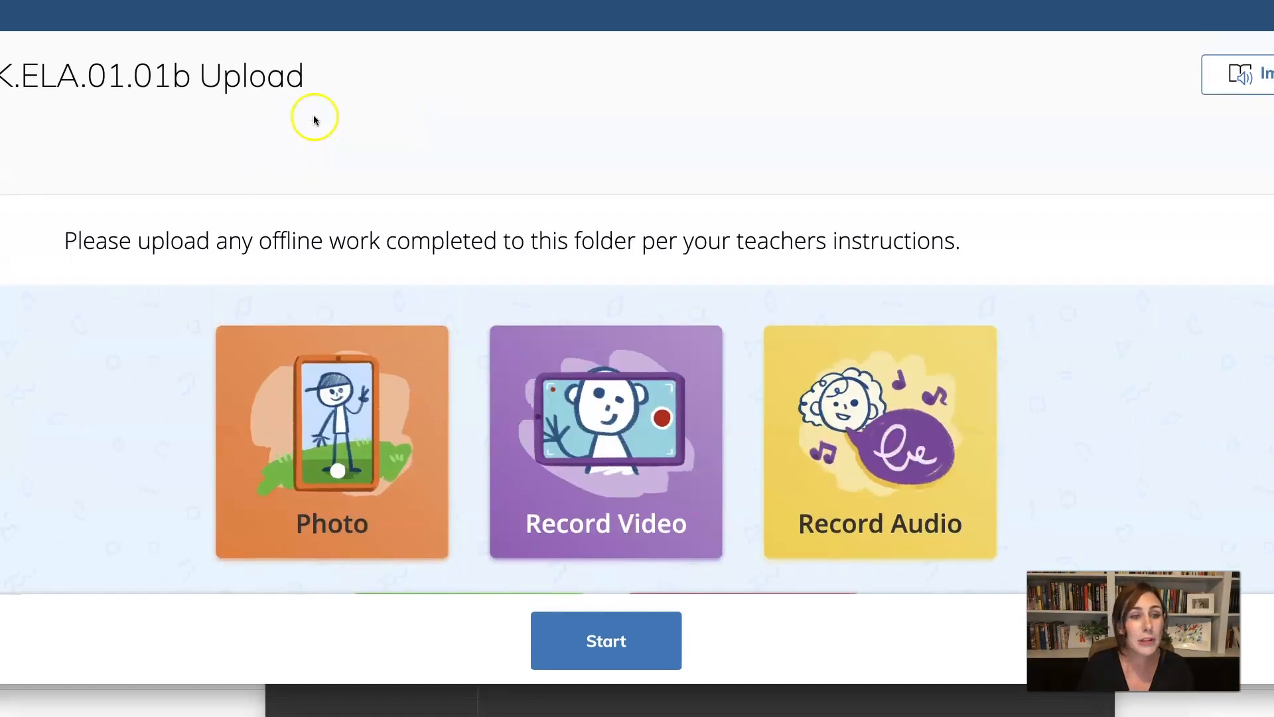
{"action": "scroll", "scroll_direction": "down", "scroll_amount": 3}
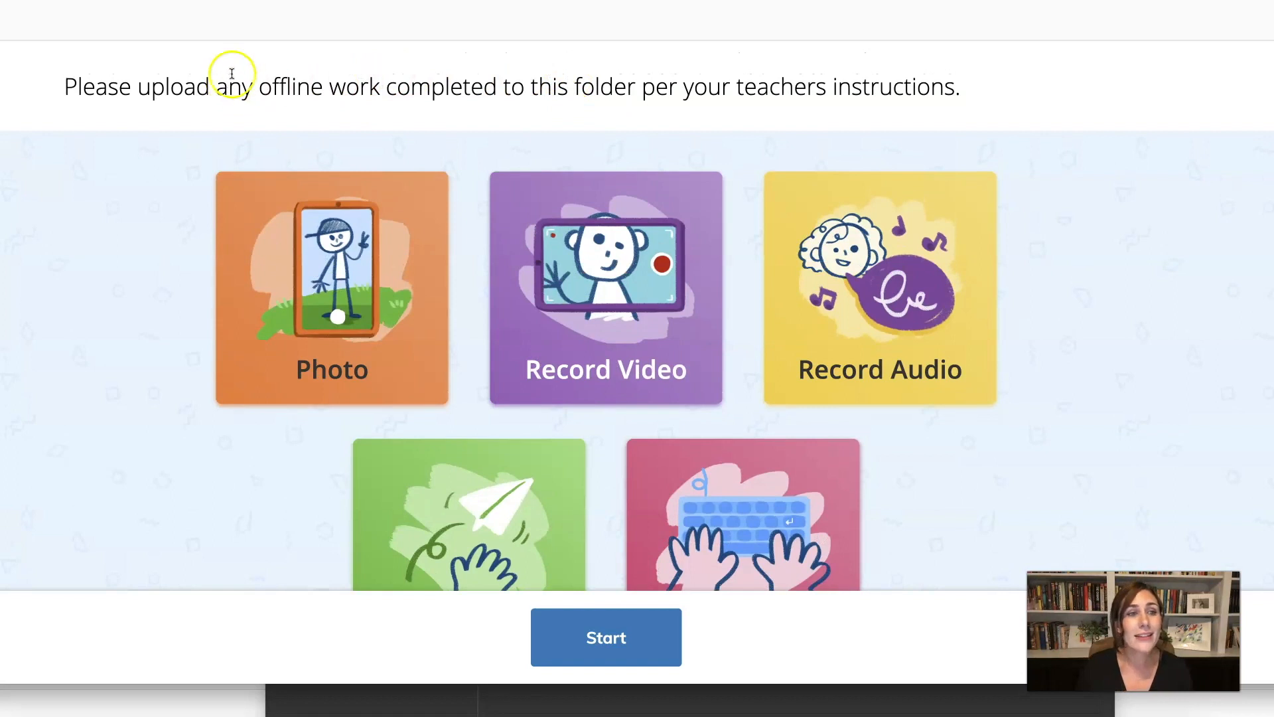
{"action": "mouse_move", "coordinate": [650, 111]}
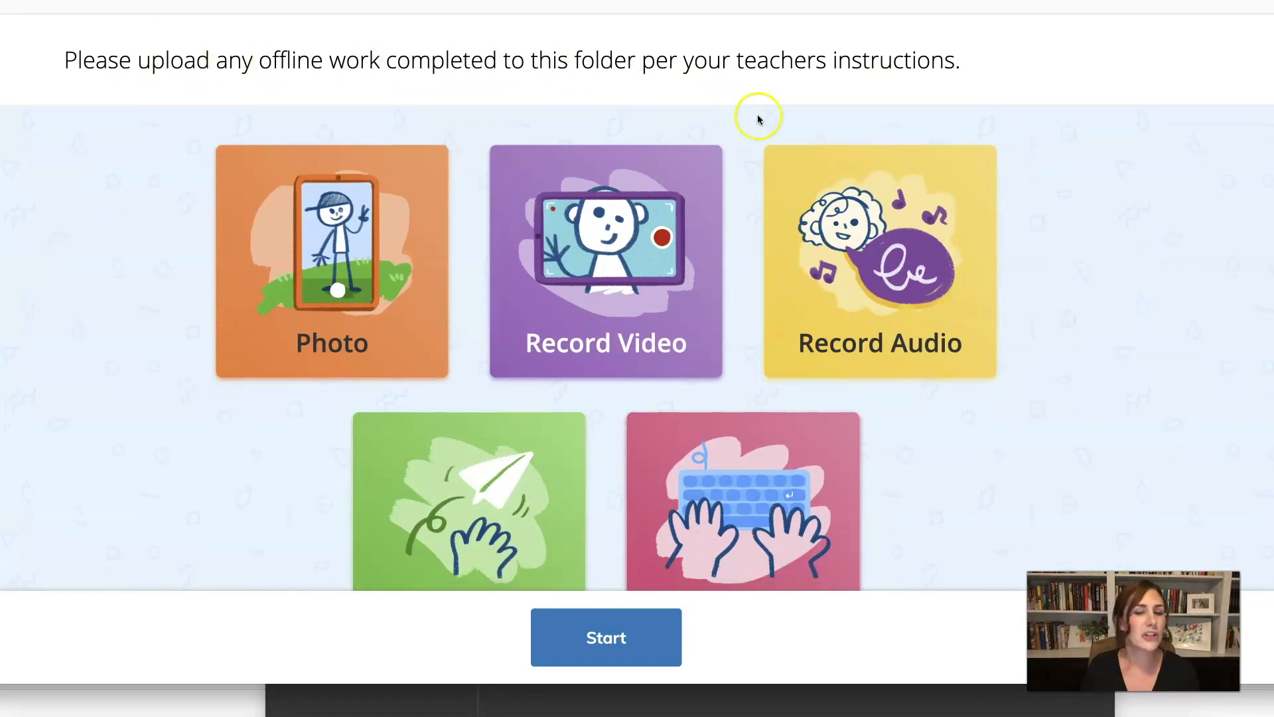
{"action": "scroll", "scroll_direction": "down", "scroll_amount": 3}
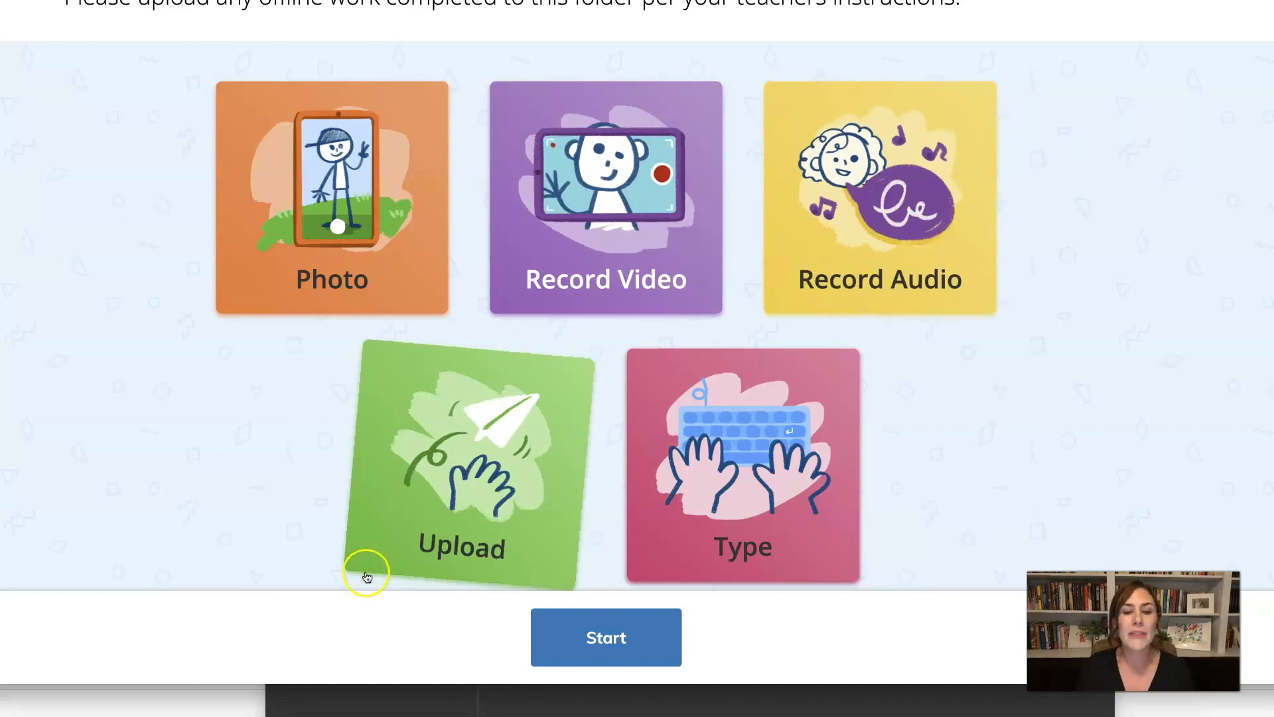
{"action": "scroll", "scroll_direction": "down", "scroll_amount": 3}
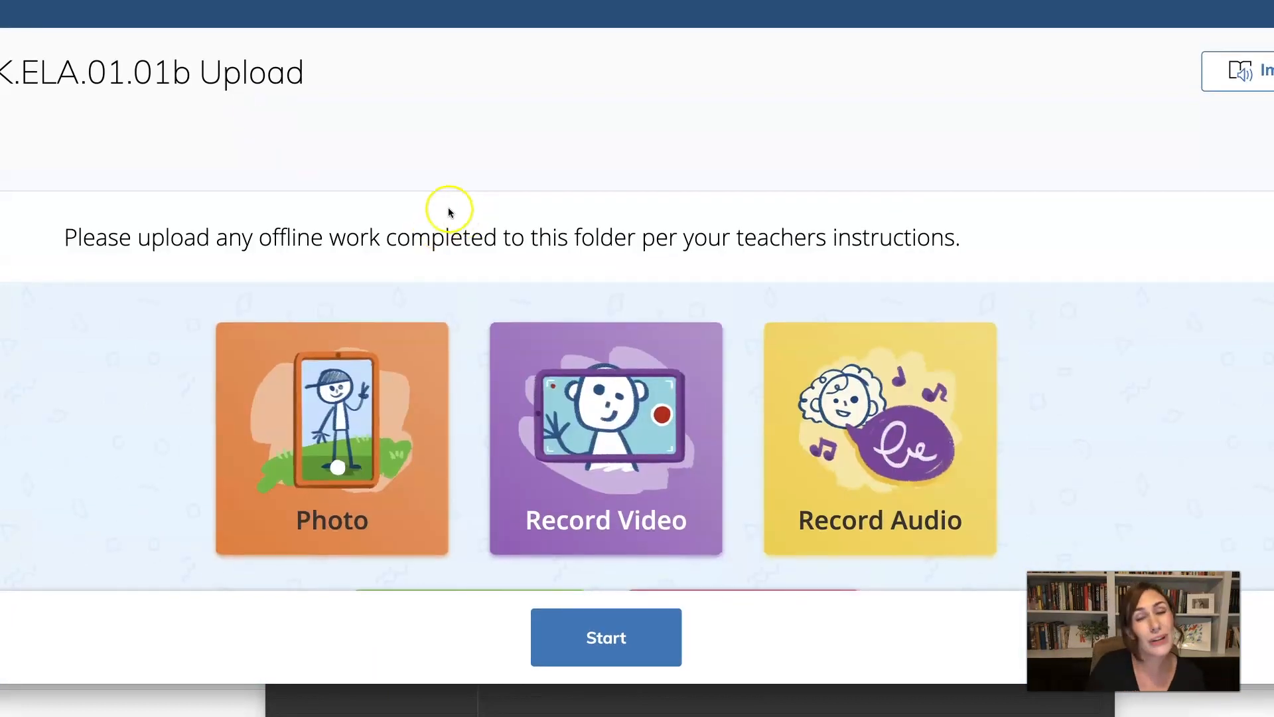
{"action": "scroll", "scroll_direction": "down", "scroll_amount": 3}
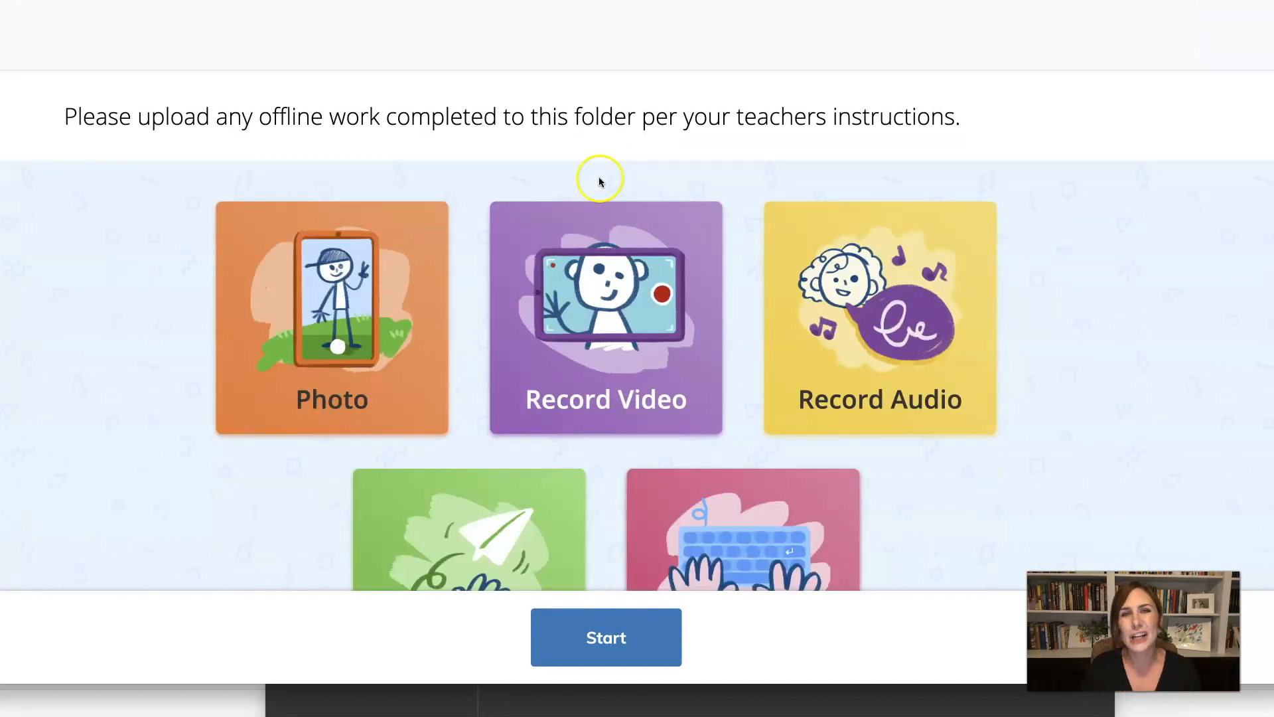
{"action": "scroll", "scroll_direction": "down", "scroll_amount": 3}
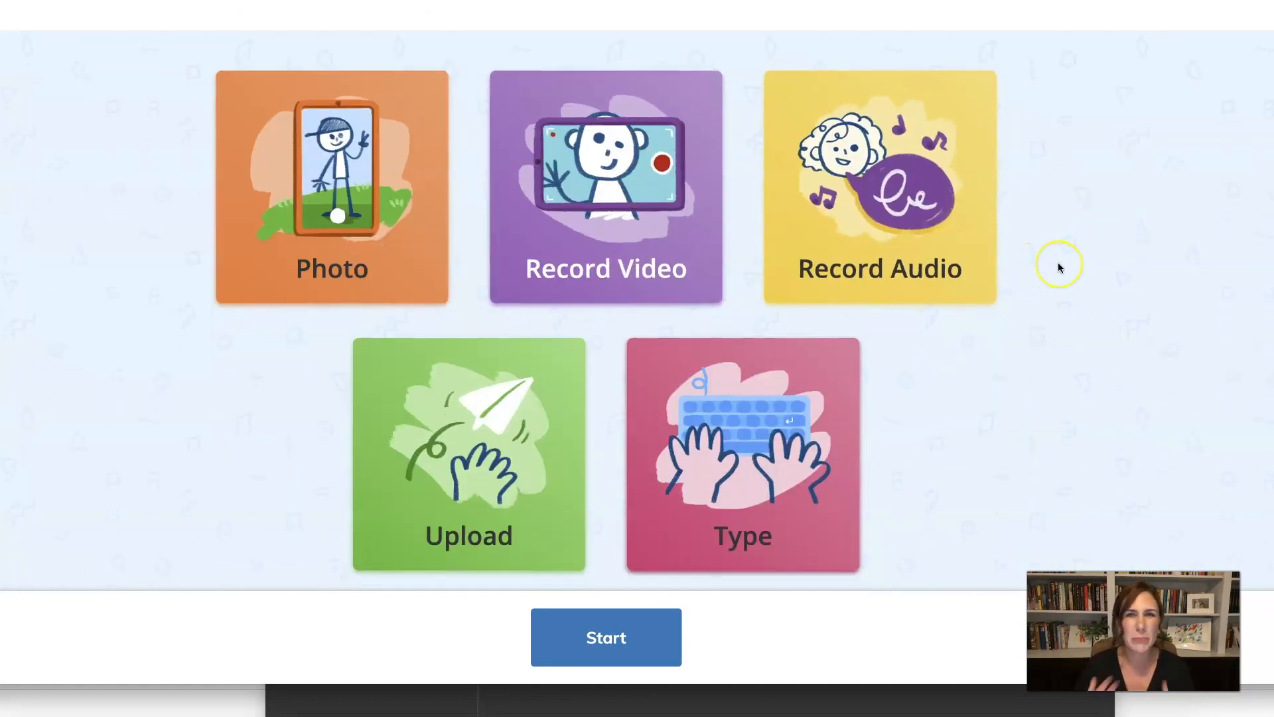
{"action": "mouse_move", "coordinate": [852, 378]}
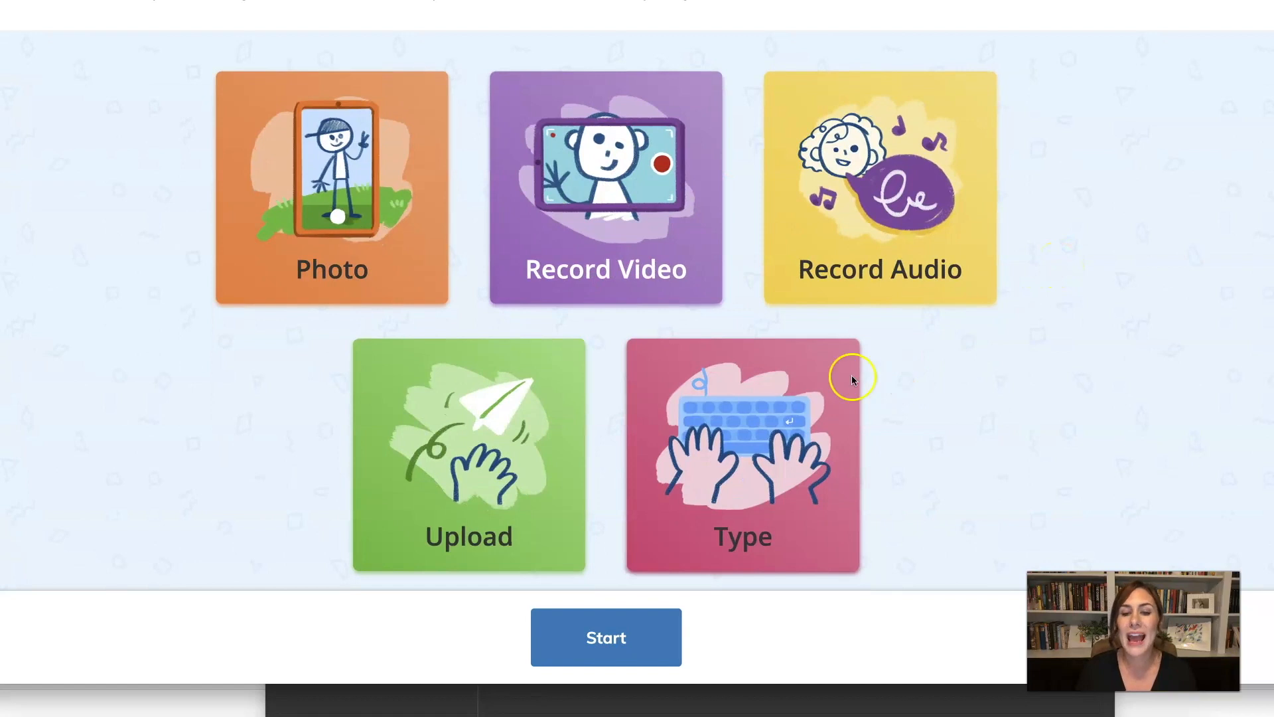
{"action": "mouse_move", "coordinate": [918, 138]}
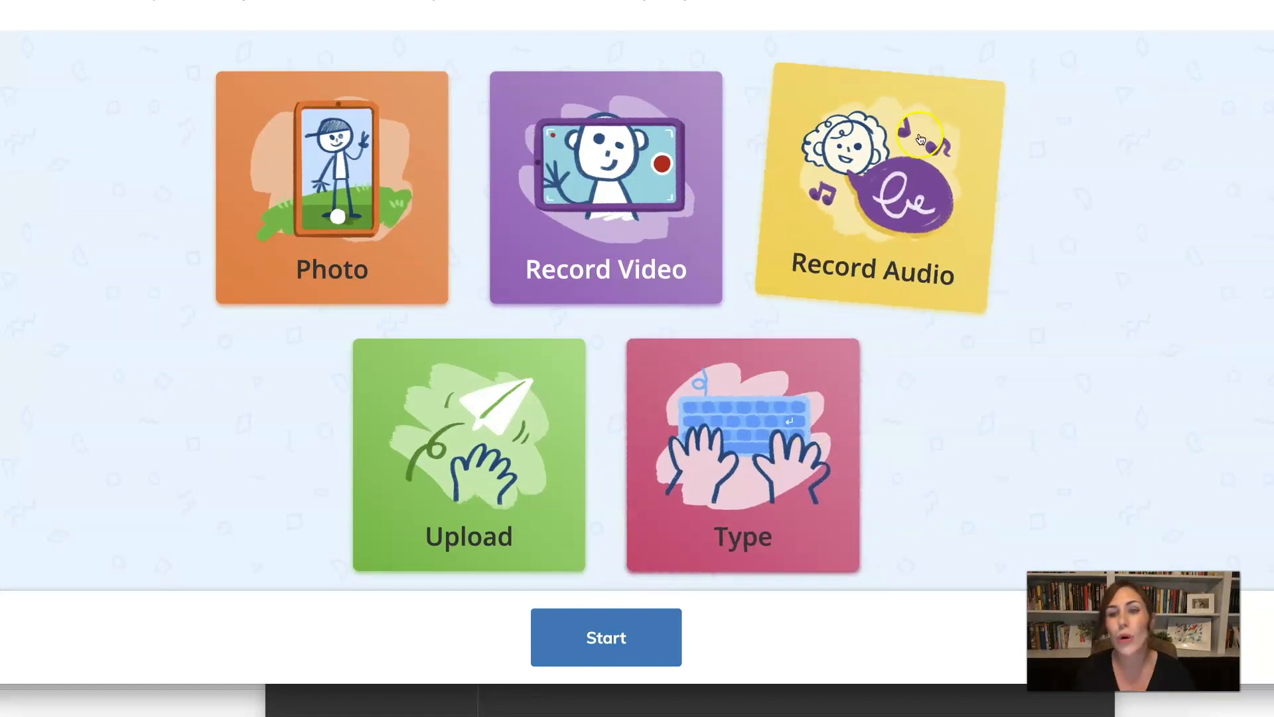
{"action": "scroll", "scroll_direction": "down", "scroll_amount": 3}
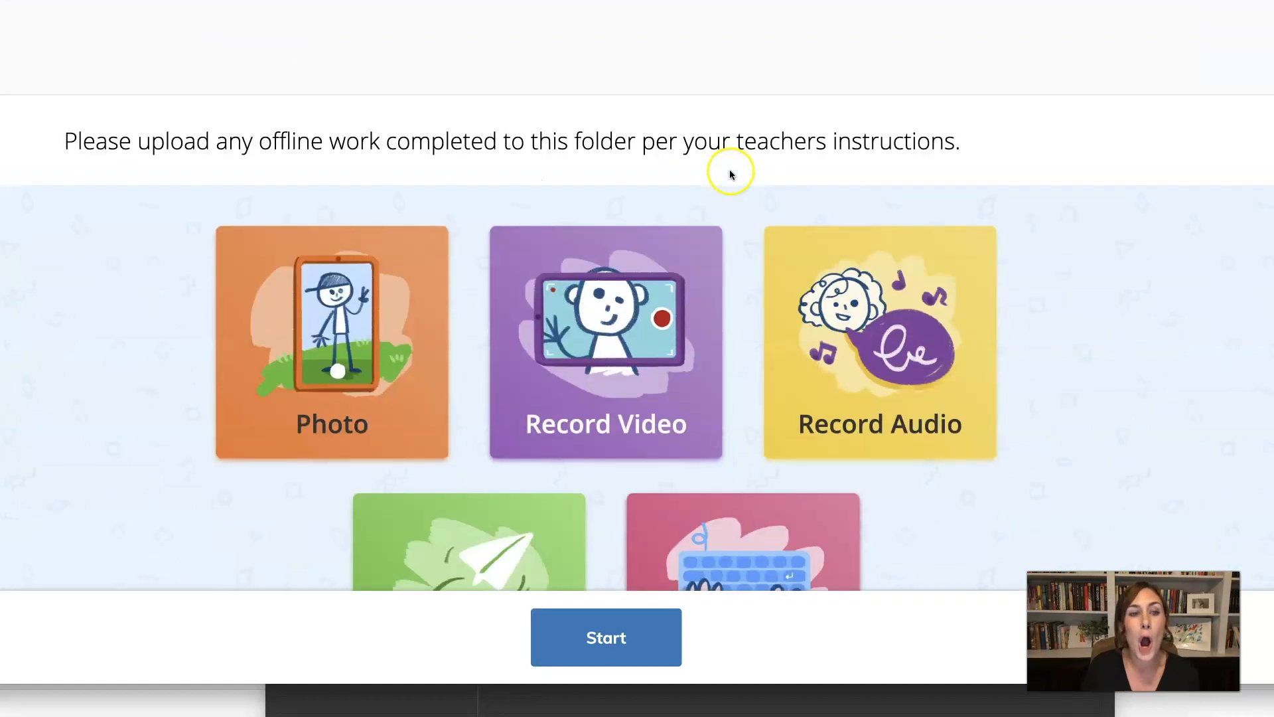
{"action": "scroll", "scroll_direction": "down", "scroll_amount": 3}
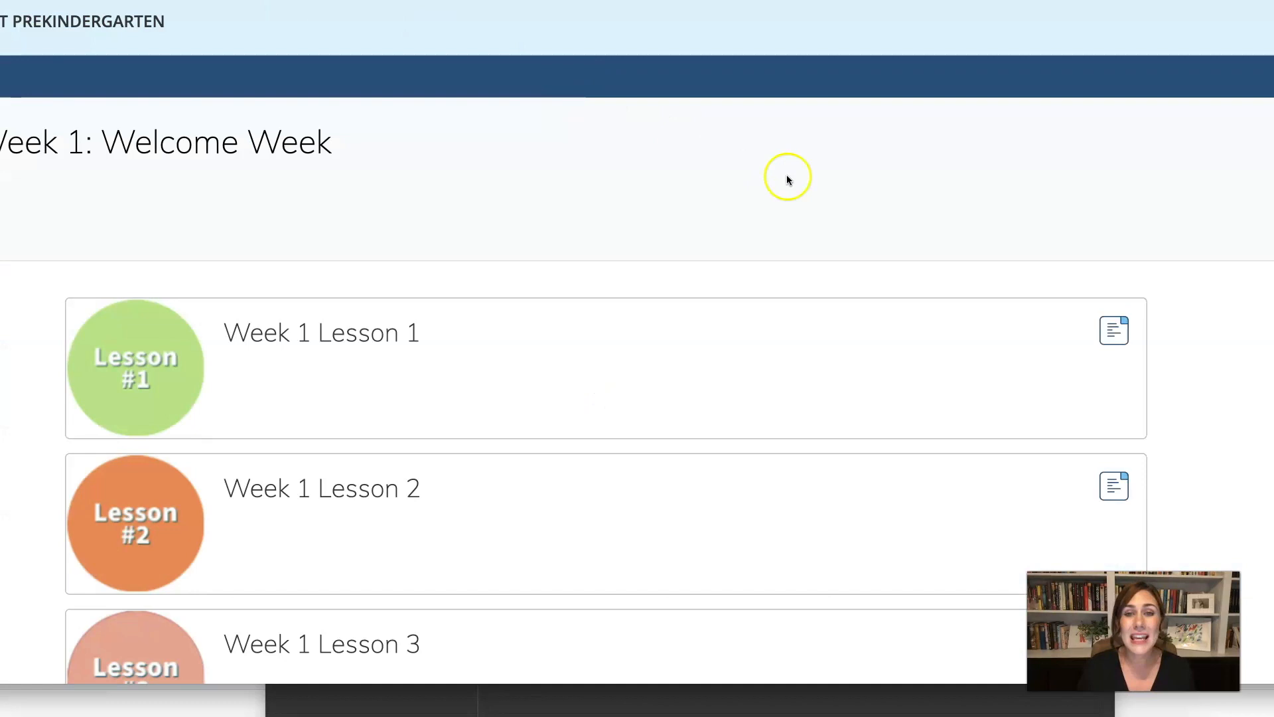
Scroll the PK Grade ELA template course page listing Student Resource Folder, Week 1 and Unit 2.
{"action": "scroll", "scroll_direction": "down", "scroll_amount": 3}
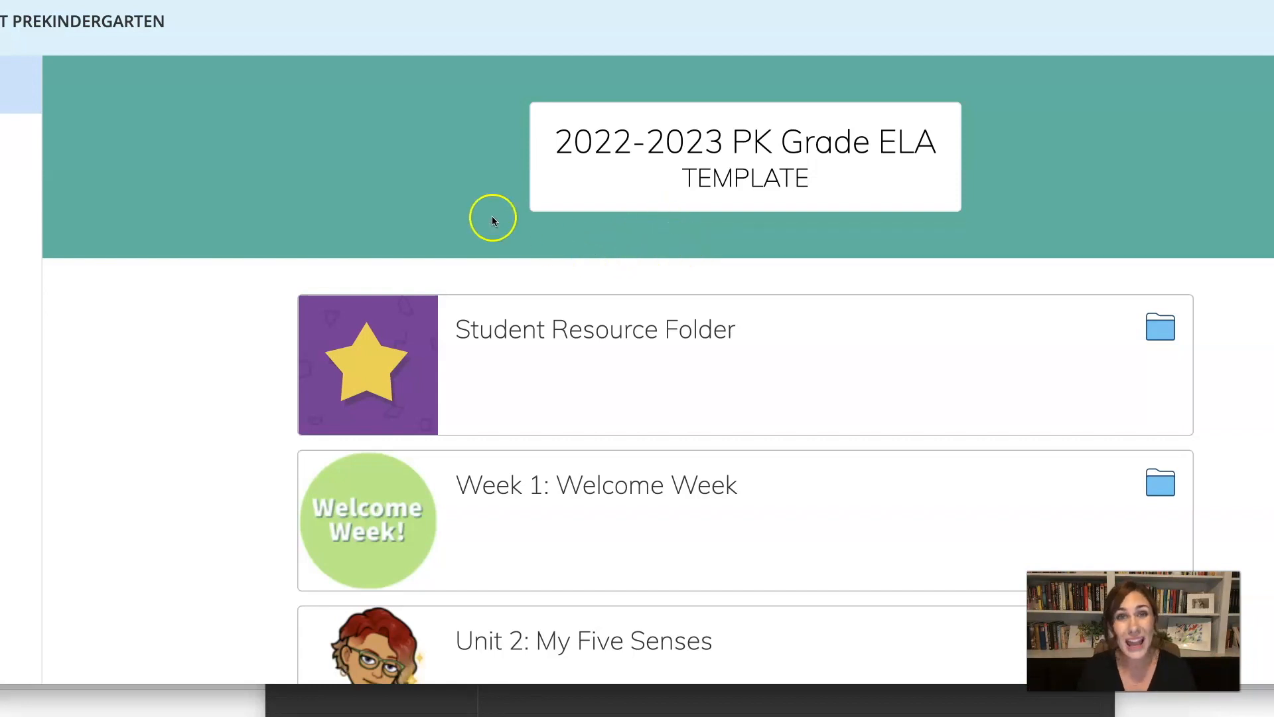
{"action": "mouse_move", "coordinate": [270, 49]}
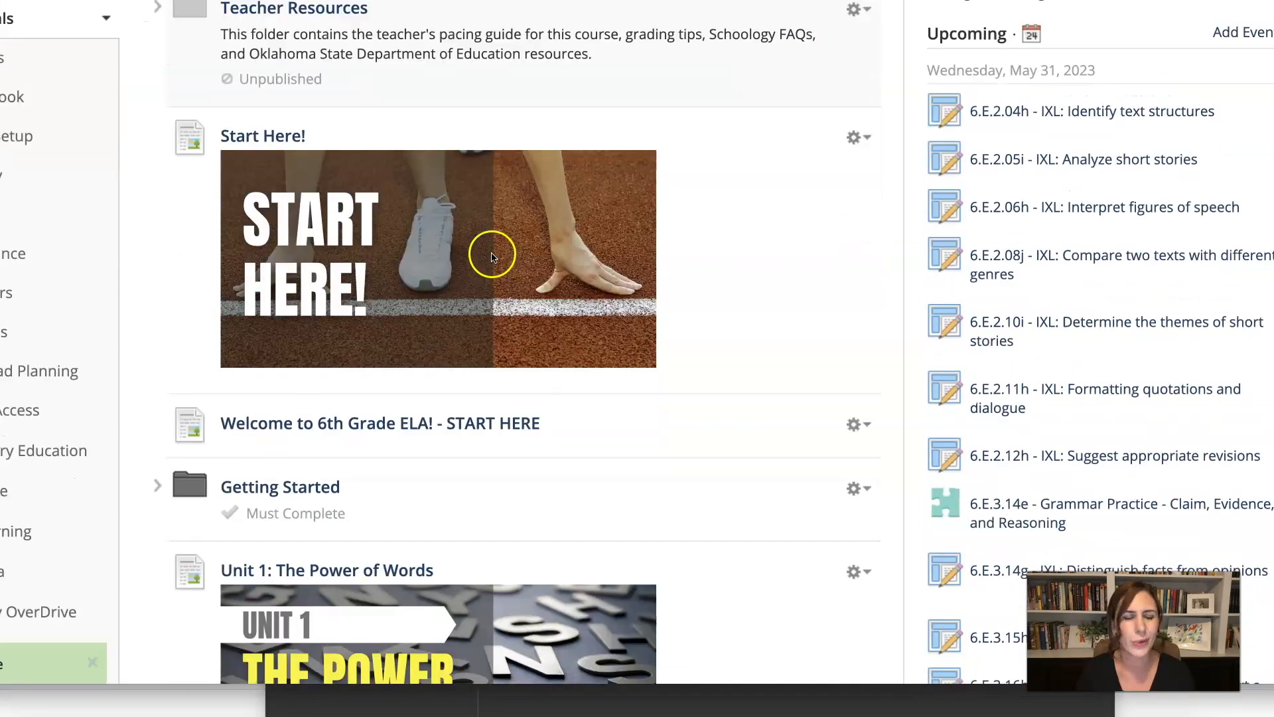
Expand the Getting Started folder in the 6th Grade ELA materials and scroll its contents.
{"action": "scroll", "scroll_direction": "down", "scroll_amount": 3}
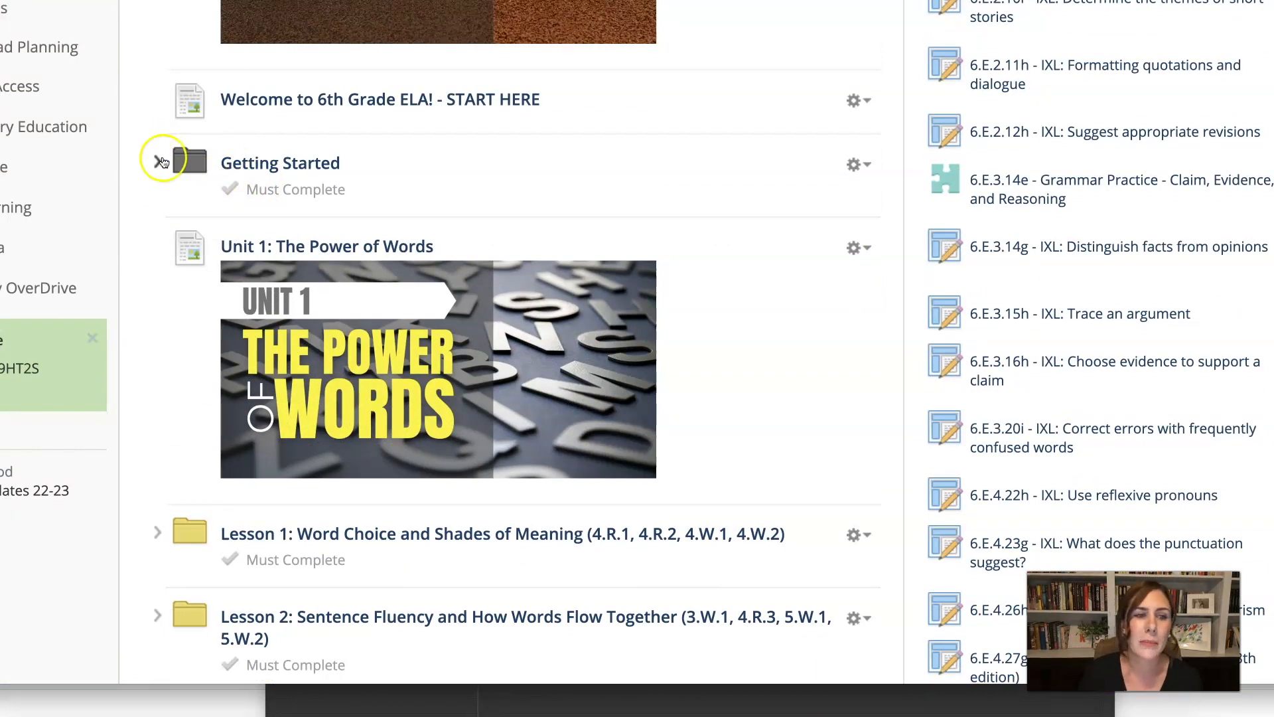
{"action": "left_click", "coordinate": [158, 163]}
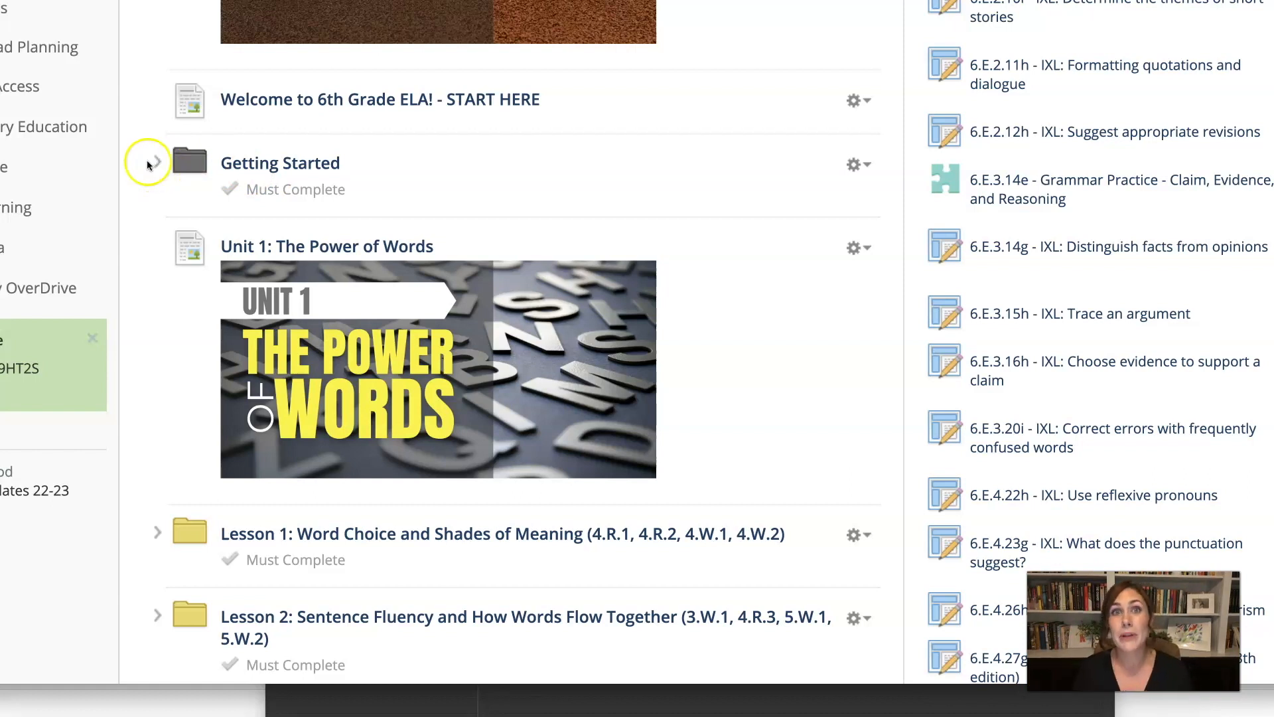
{"action": "scroll", "scroll_direction": "down", "scroll_amount": 3}
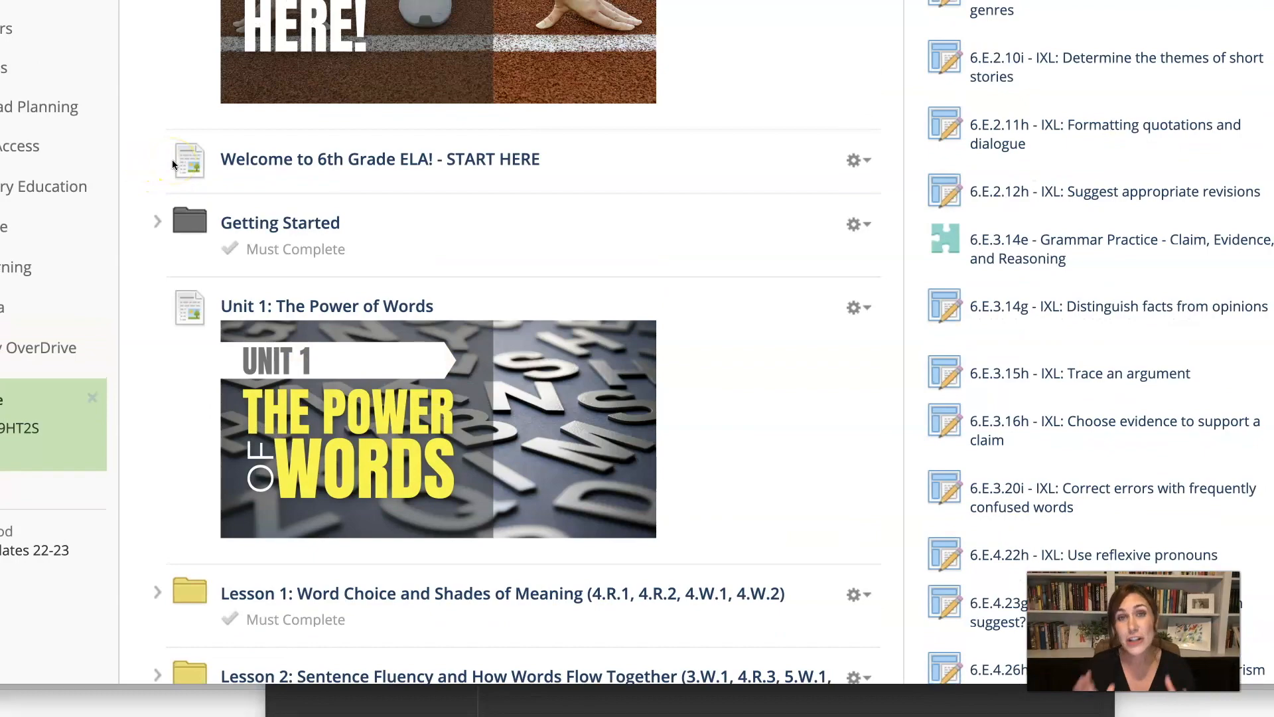